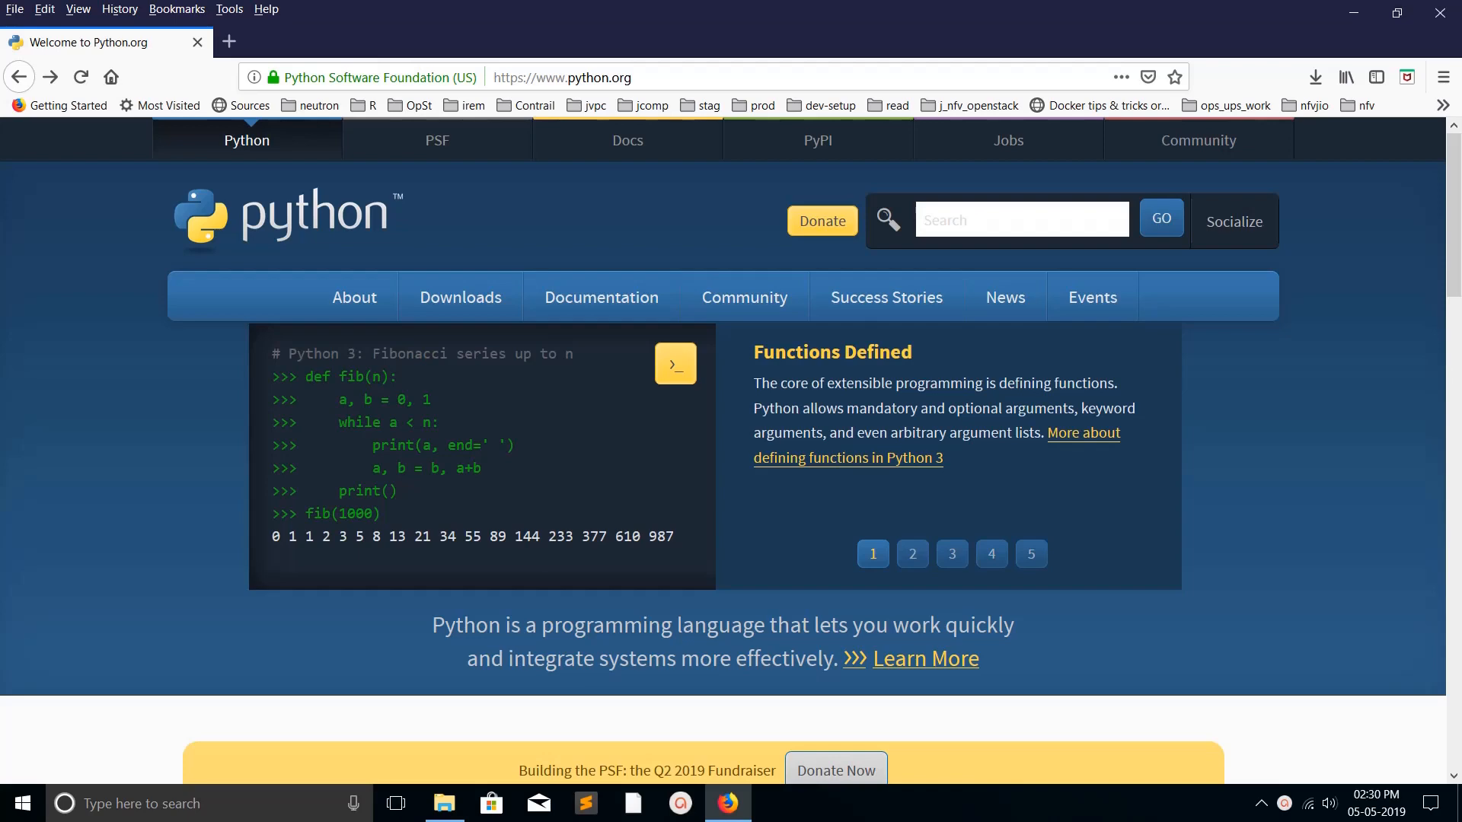
Step: Search Start for 'envi' and open 'Edit the system environment variables'
click(912, 554)
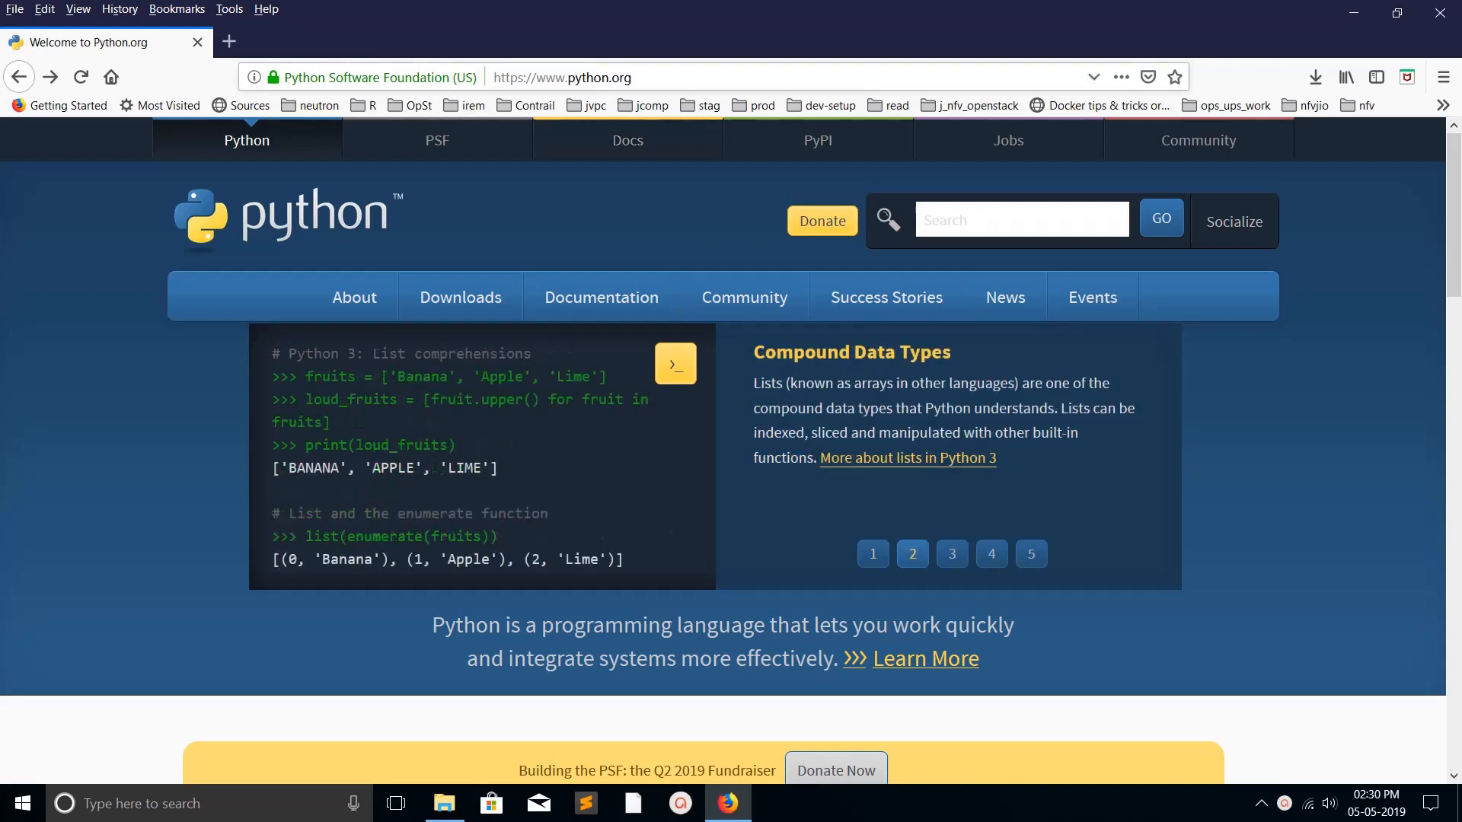
click(460, 296)
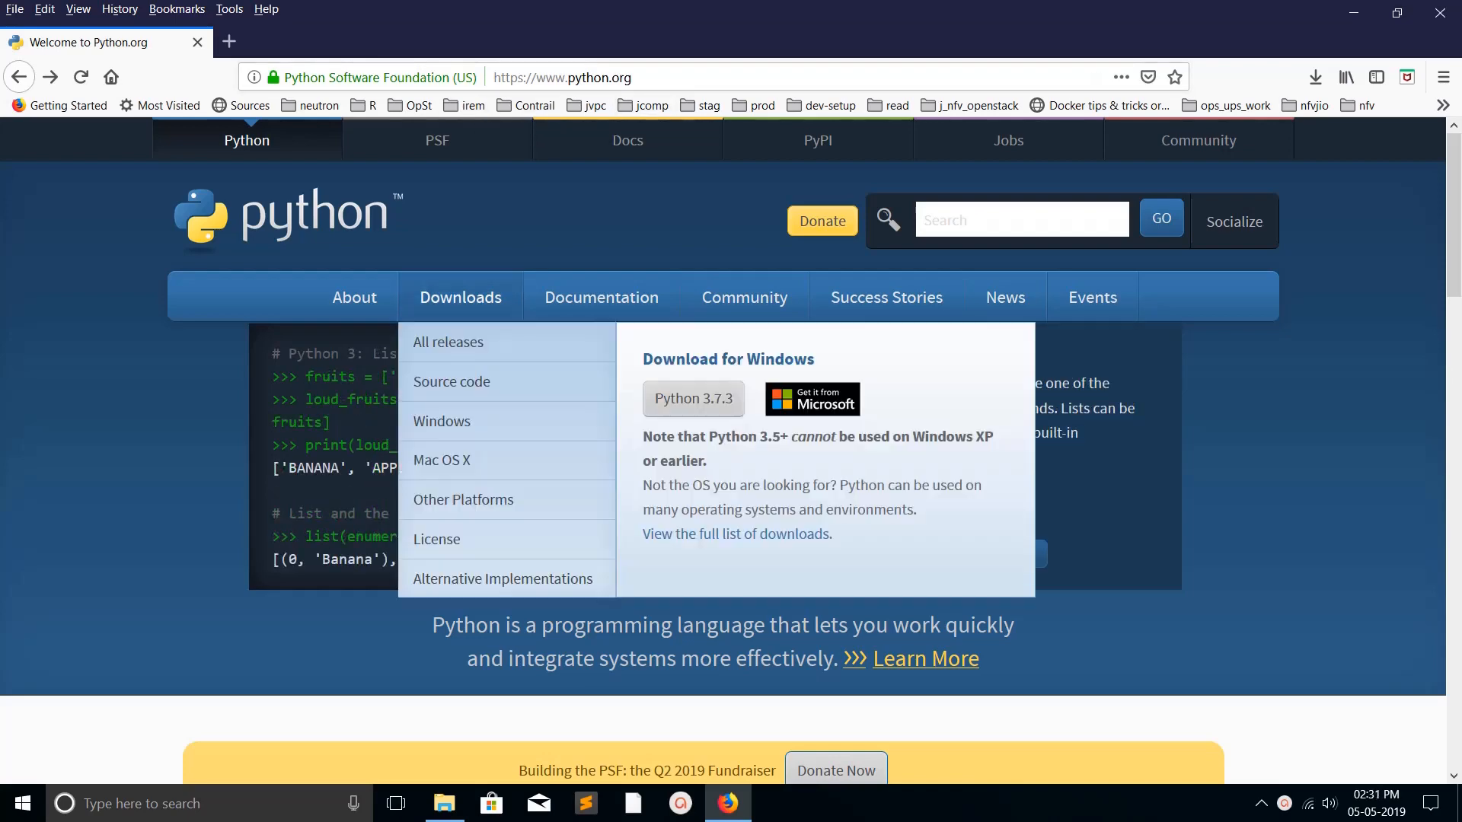
mouse_move(440, 421)
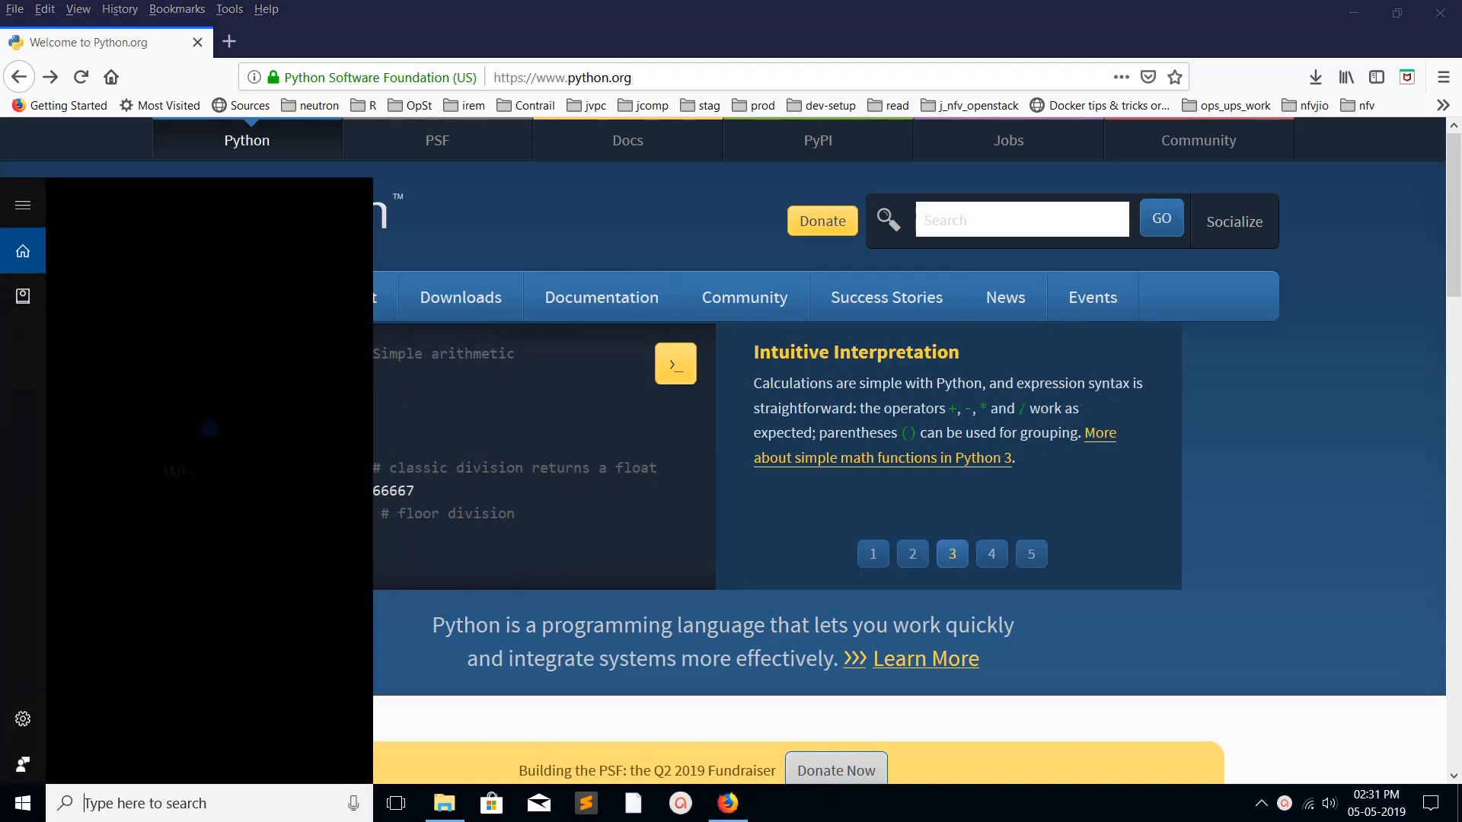
text(envi)
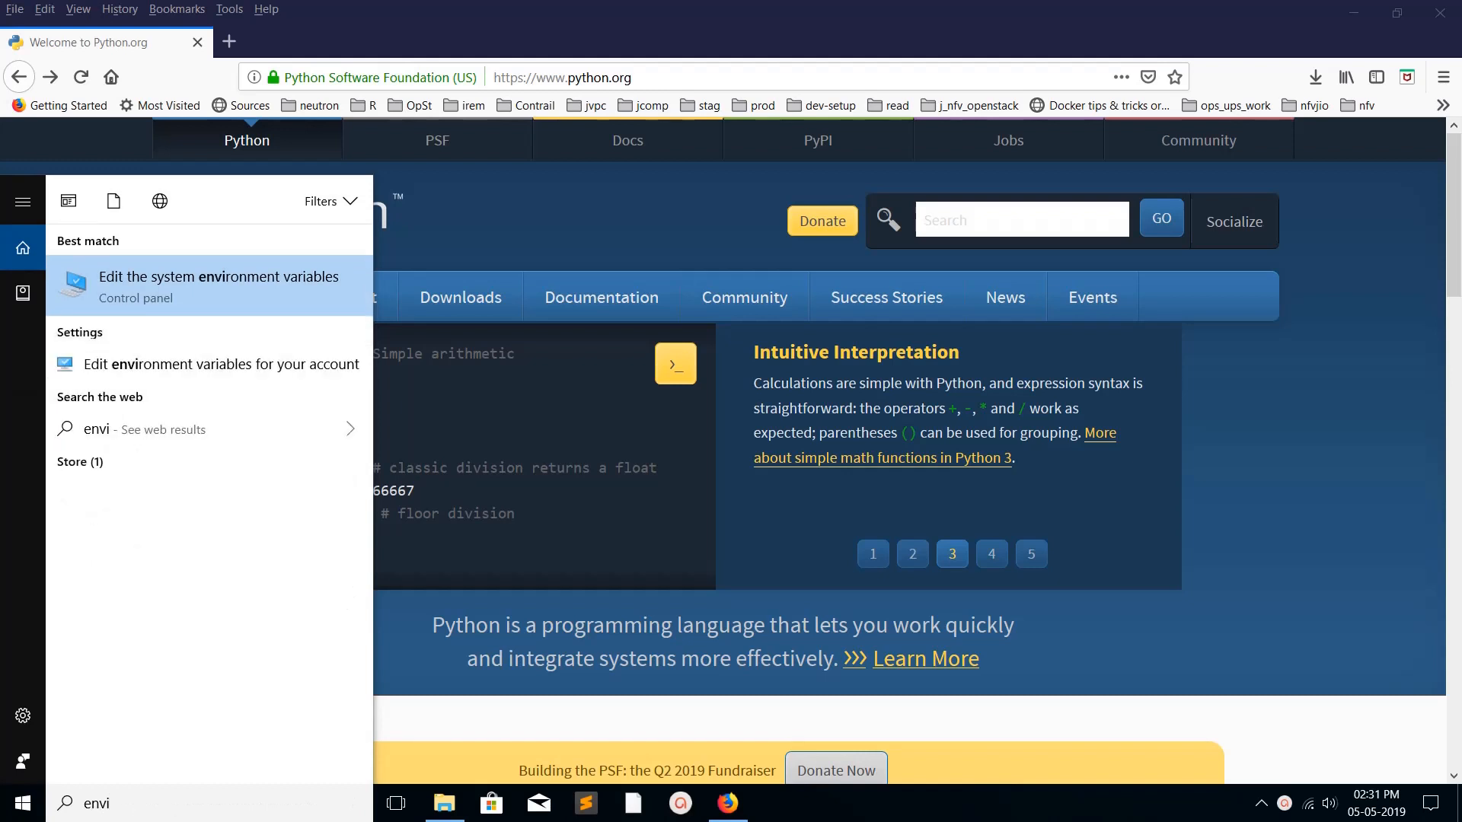
click(991, 552)
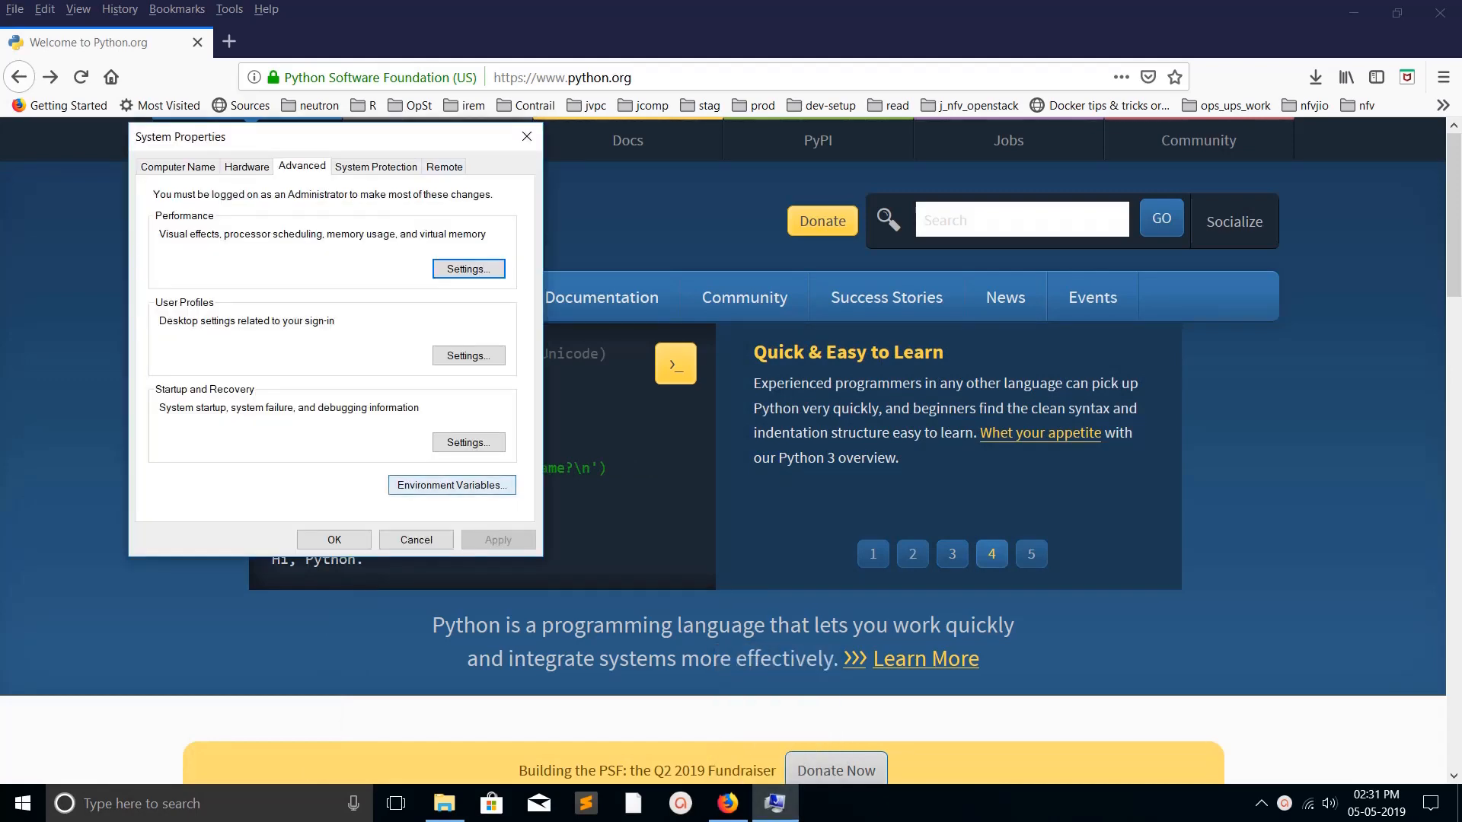
Step: Edit the user Path variable and review its Python37-32 and Python37-32\Scripts entries
click(450, 485)
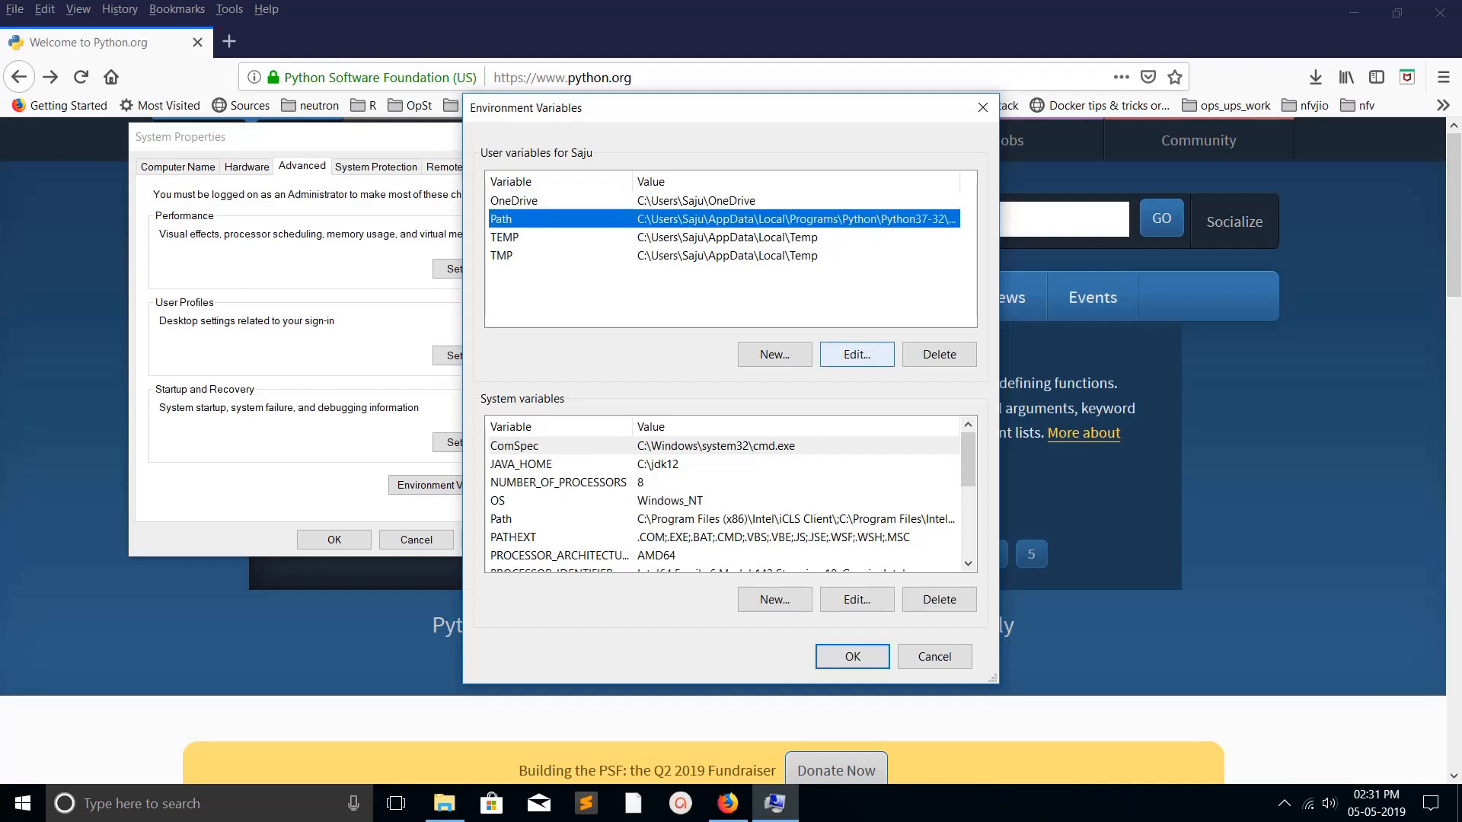
click(855, 354)
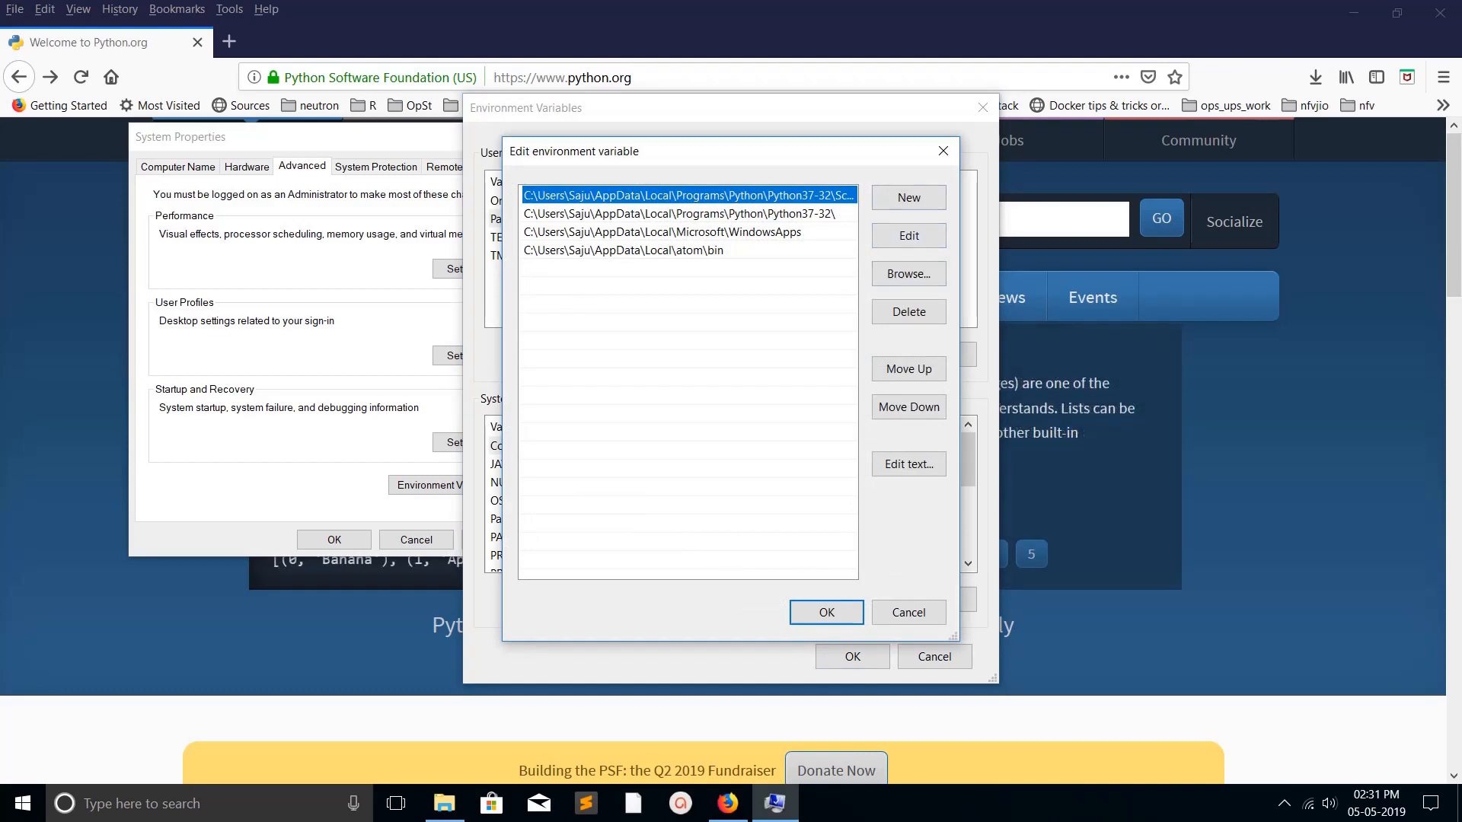
click(684, 213)
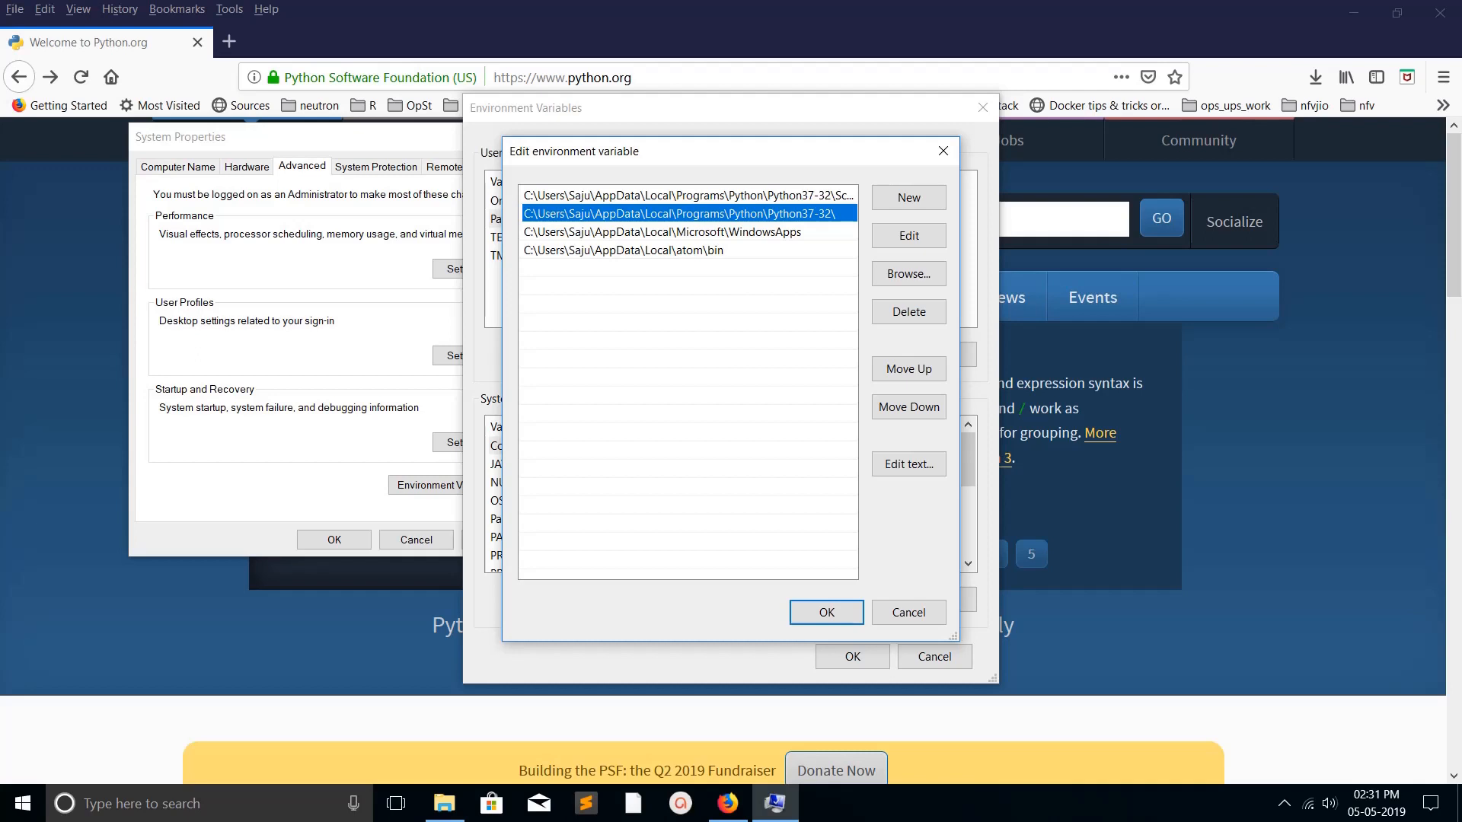
click(685, 195)
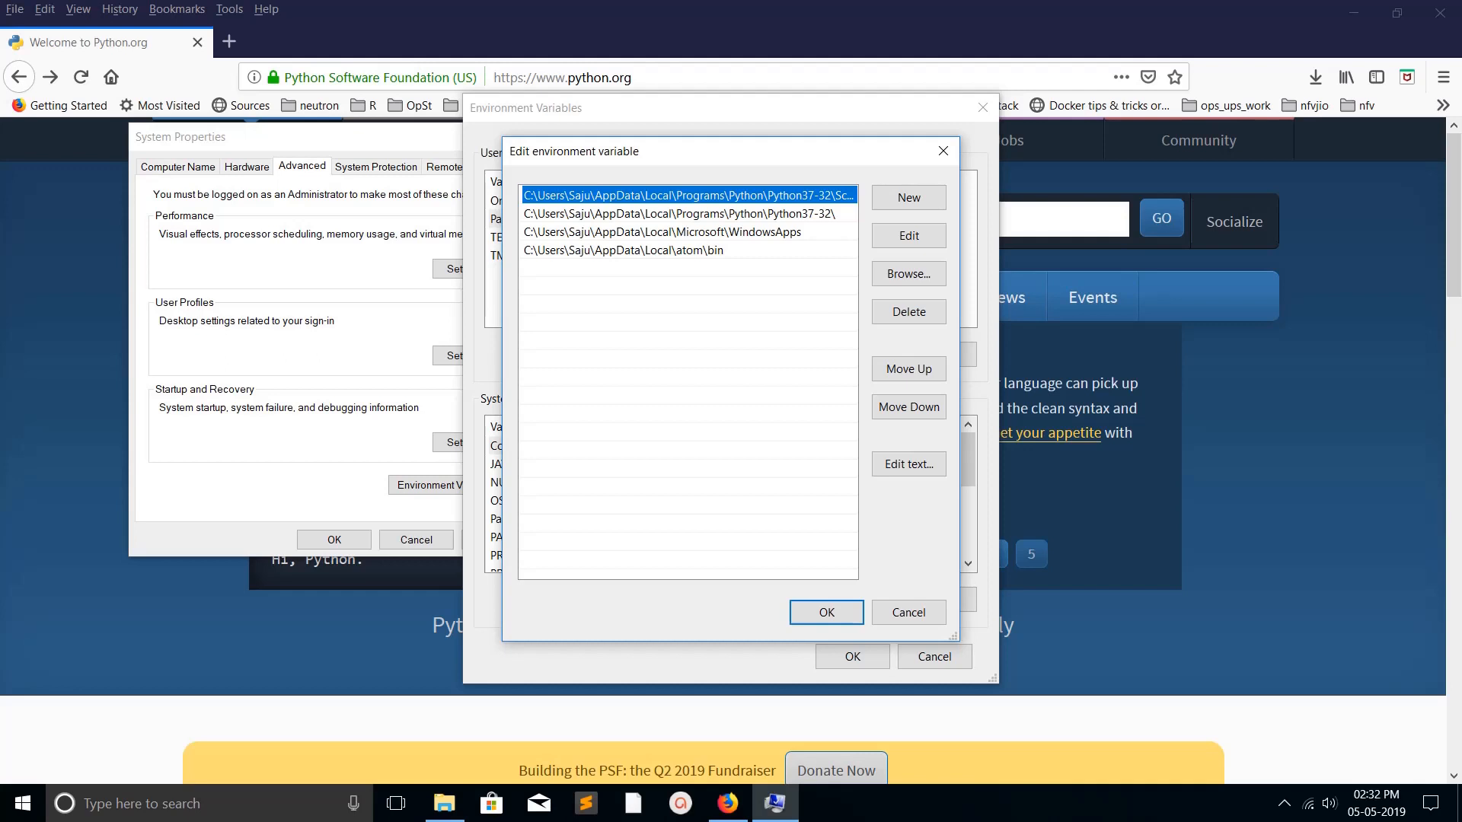
click(685, 214)
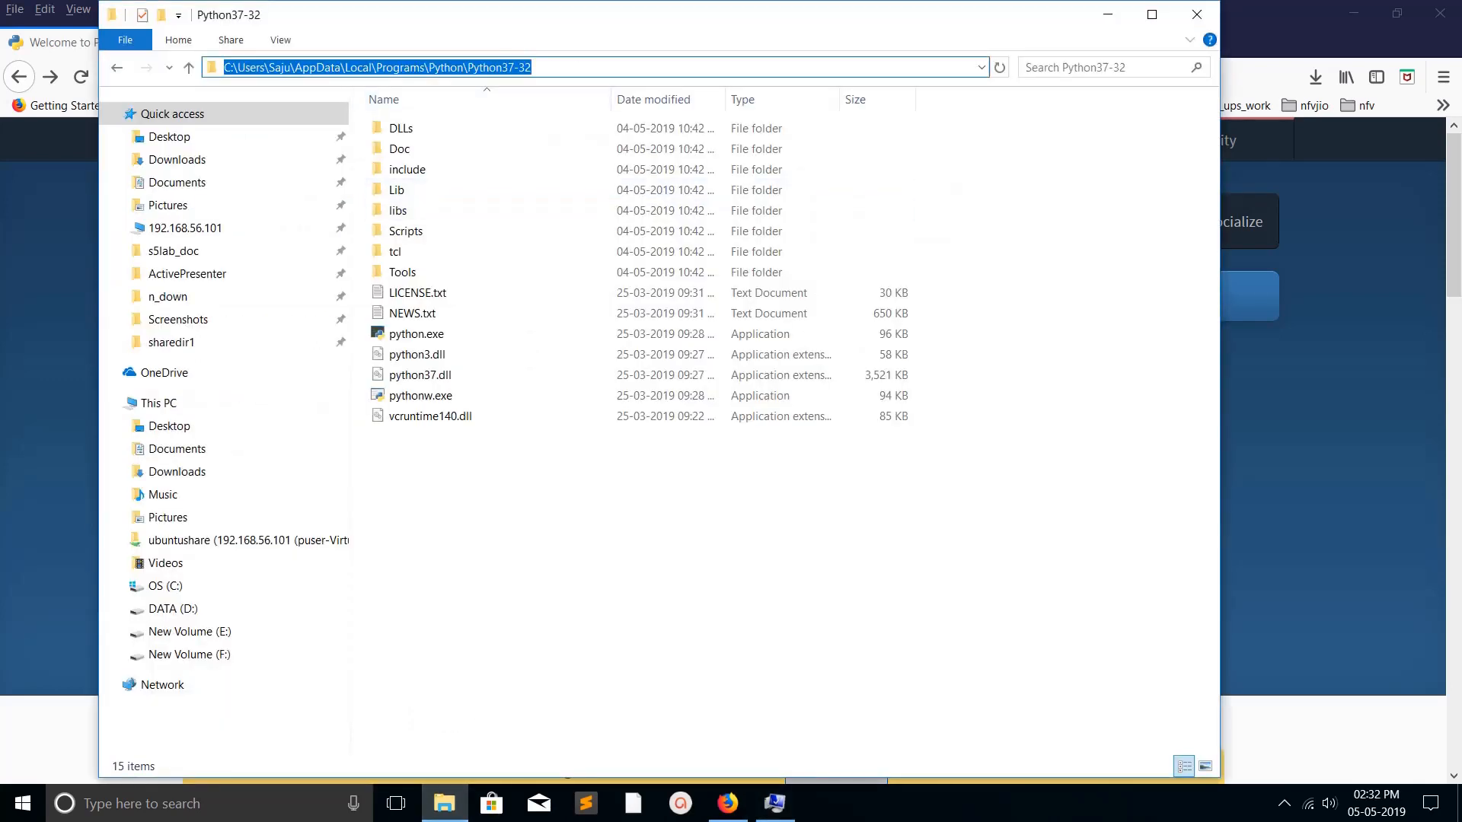
Step: Point out python.exe in the Python37-32 folder and launch Command Prompt from the taskbar
click(415, 333)
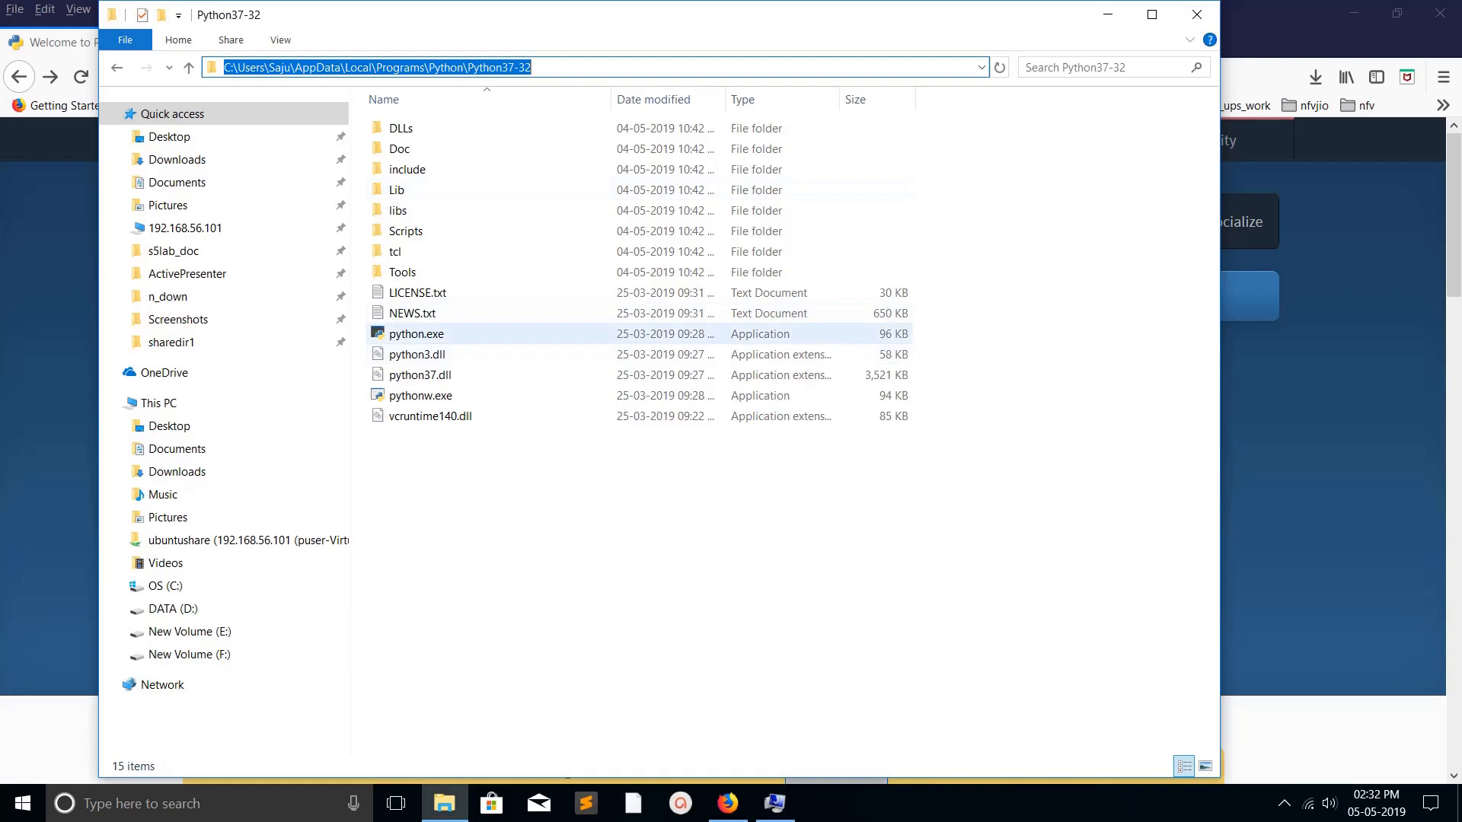
mouse_move(414, 333)
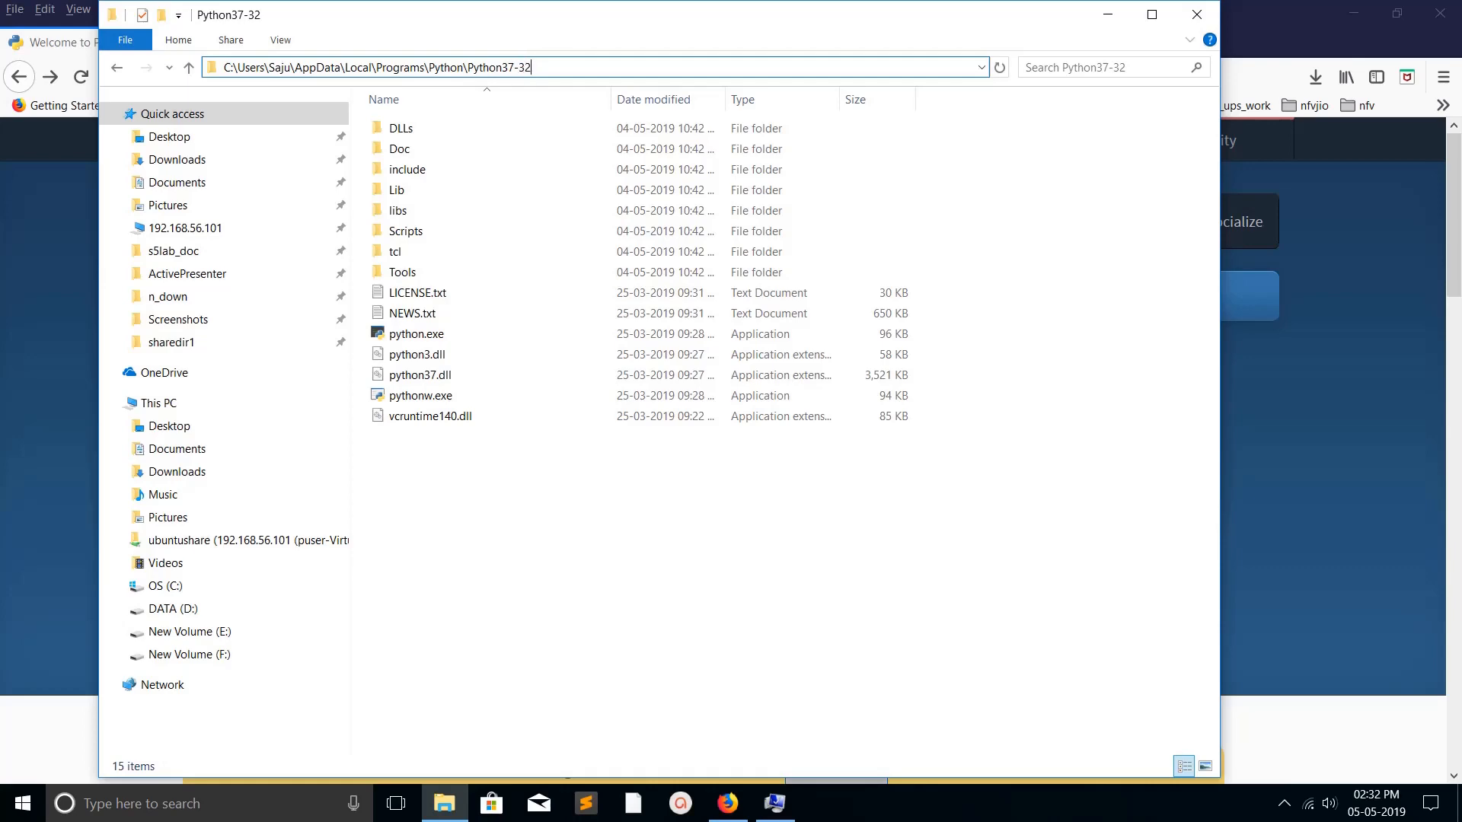
click(63, 804)
text(p)
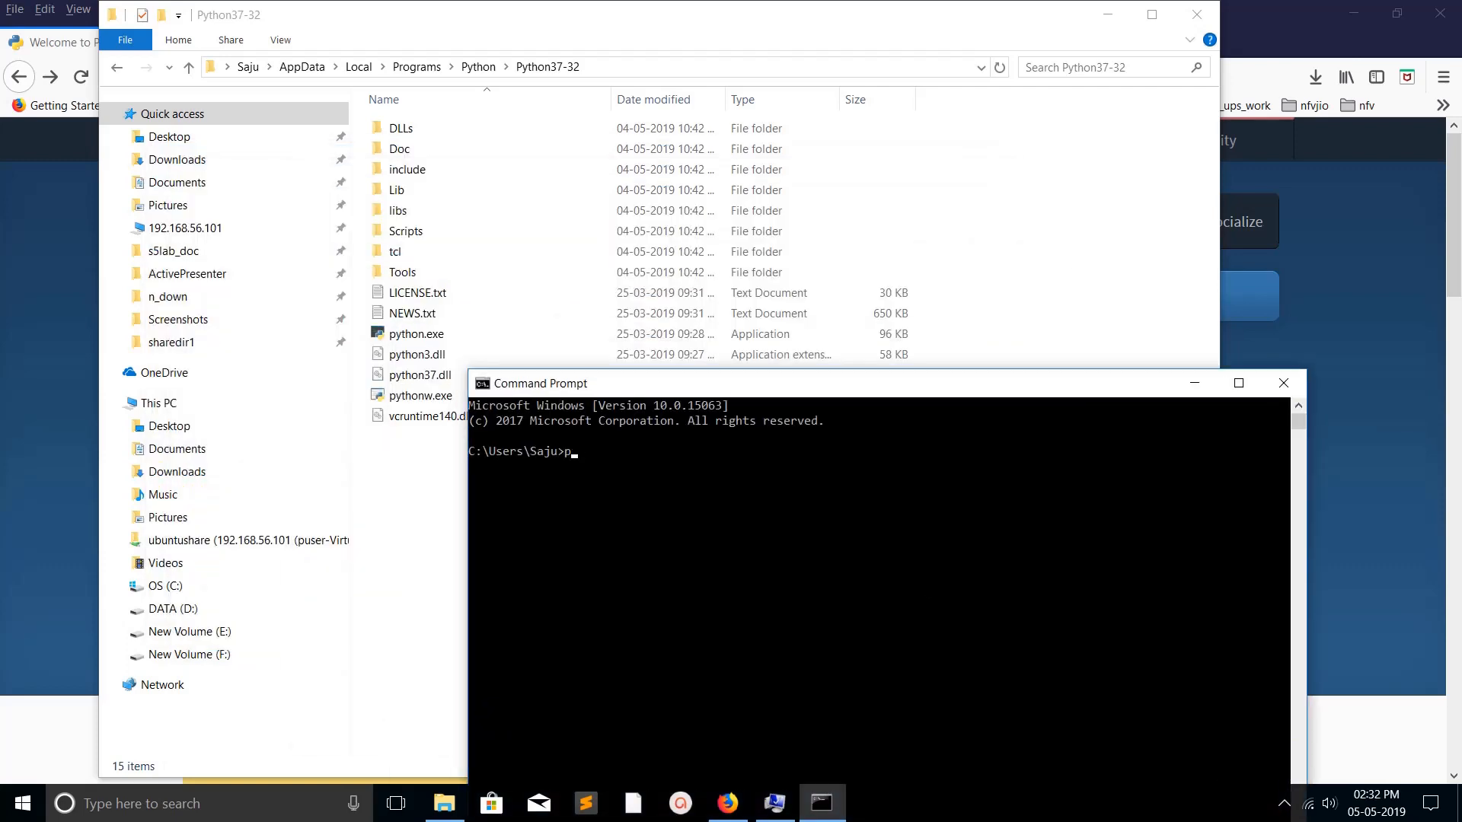
Step: Run python in Command Prompt to show the Python 3.7.3 banner, then quit
text(ython)
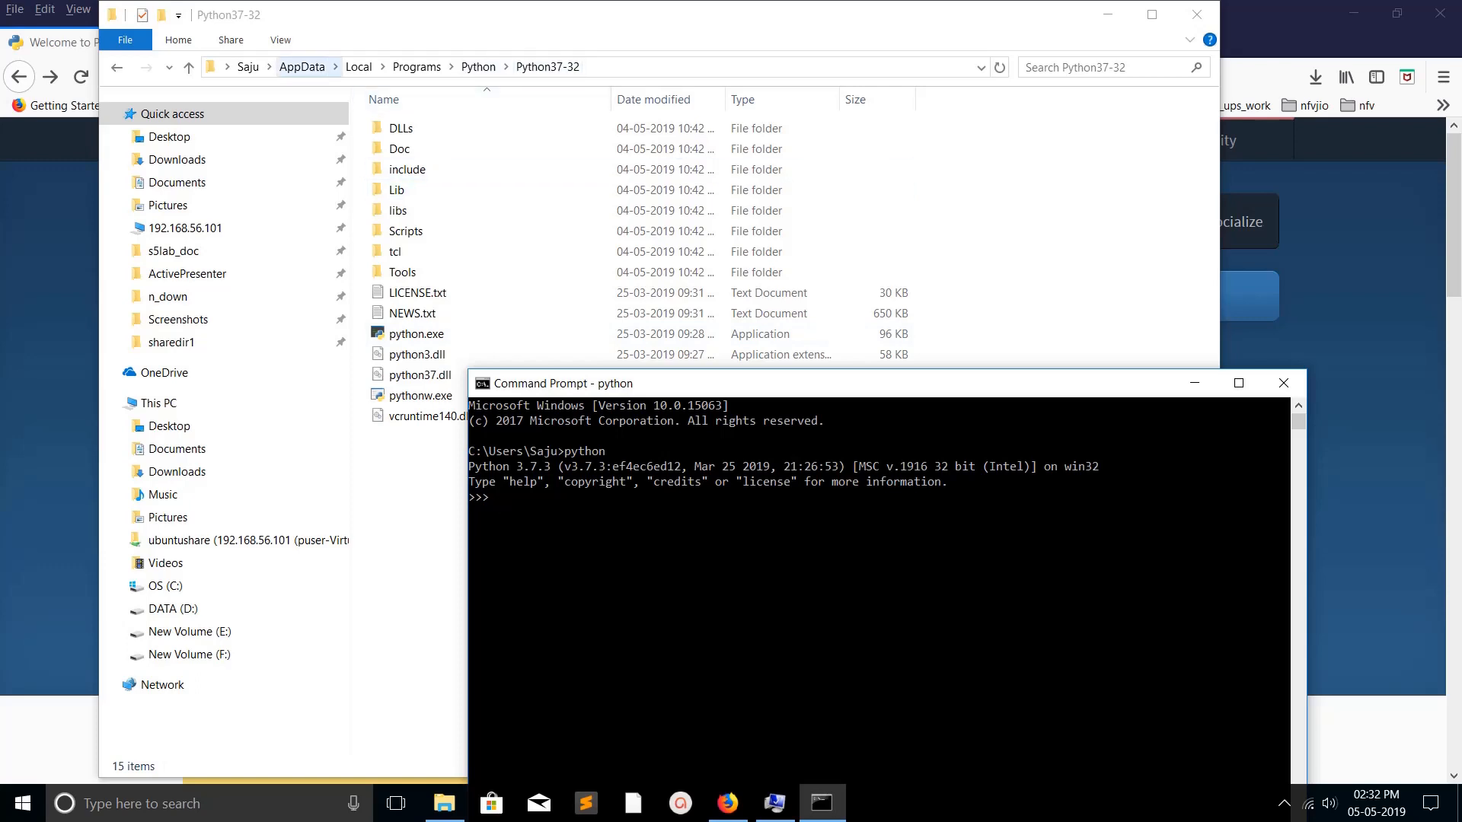
click(414, 333)
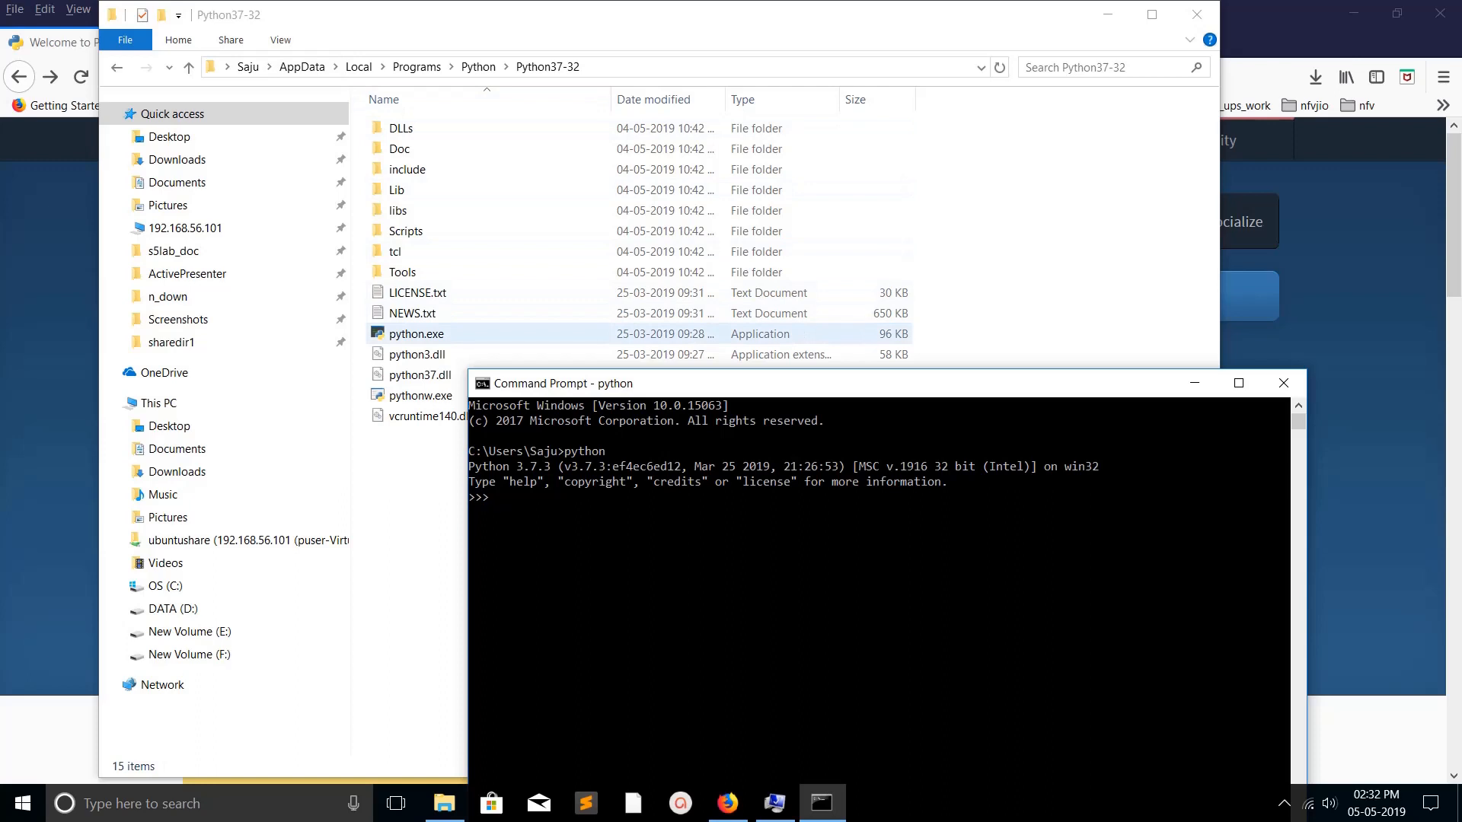
text(q)
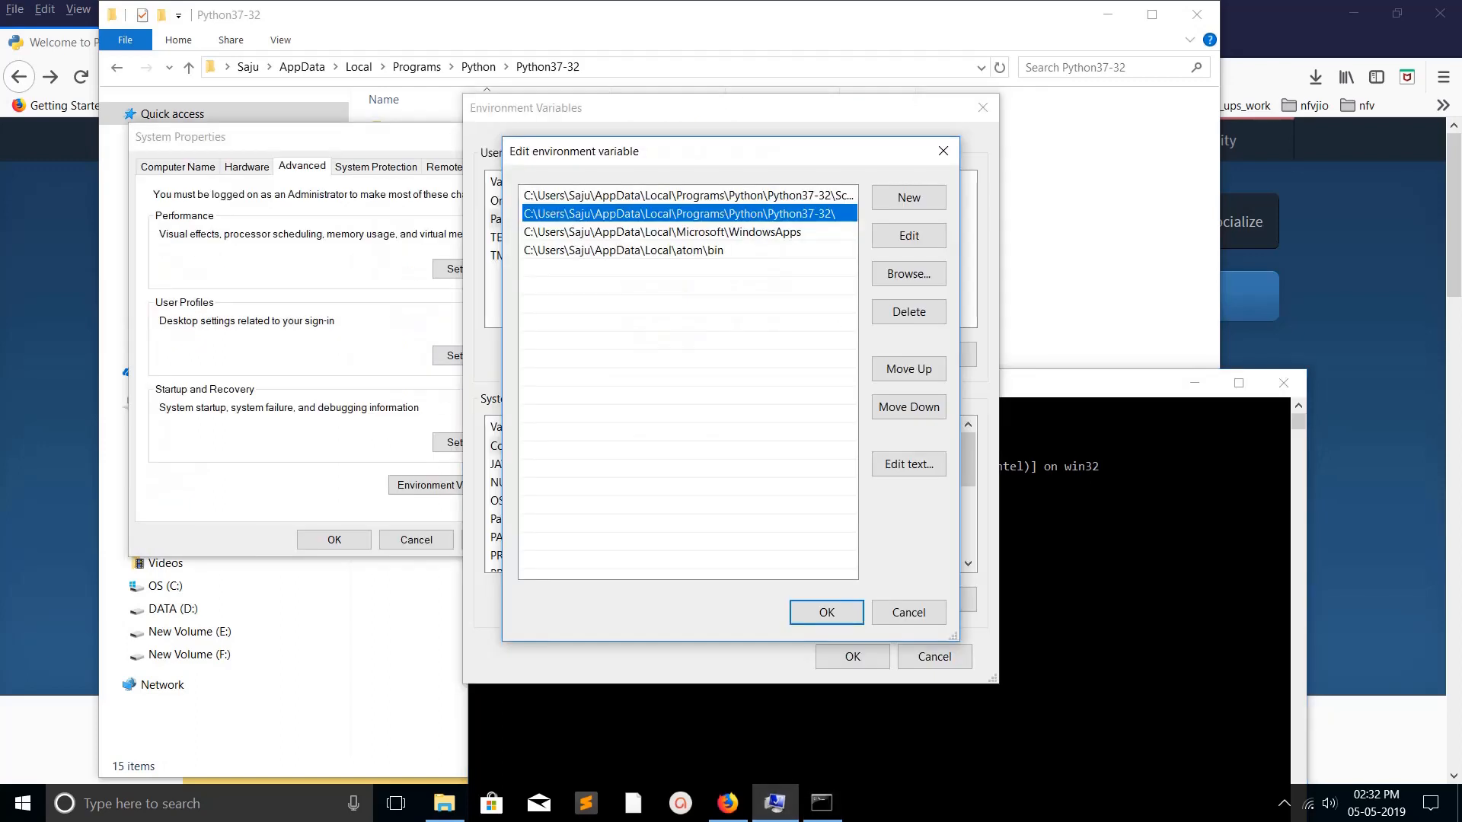
Step: Open the Scripts folder to show pip.exe and pip3.exe, then type pip in Command Prompt
click(685, 195)
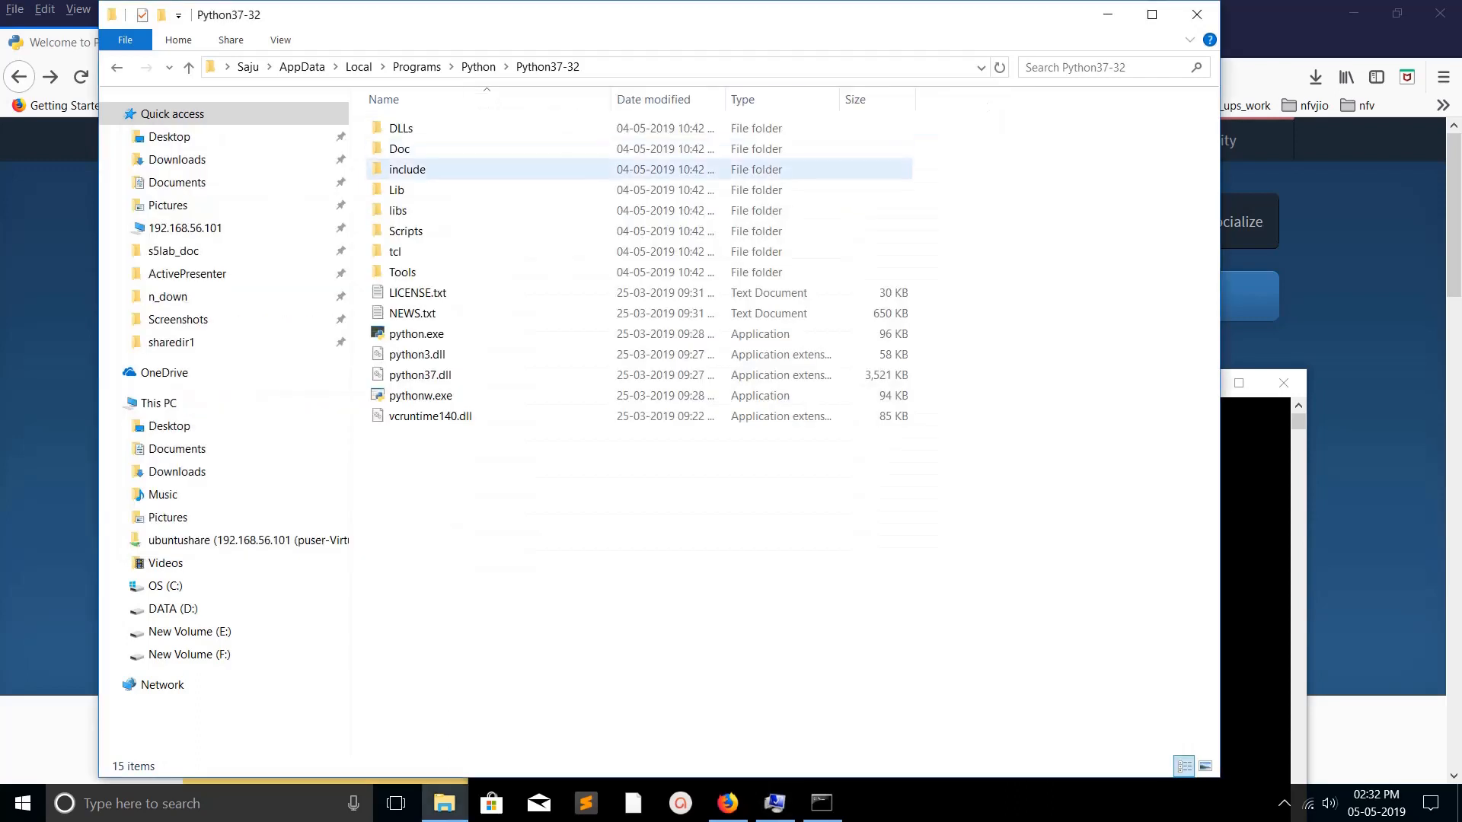
click(406, 230)
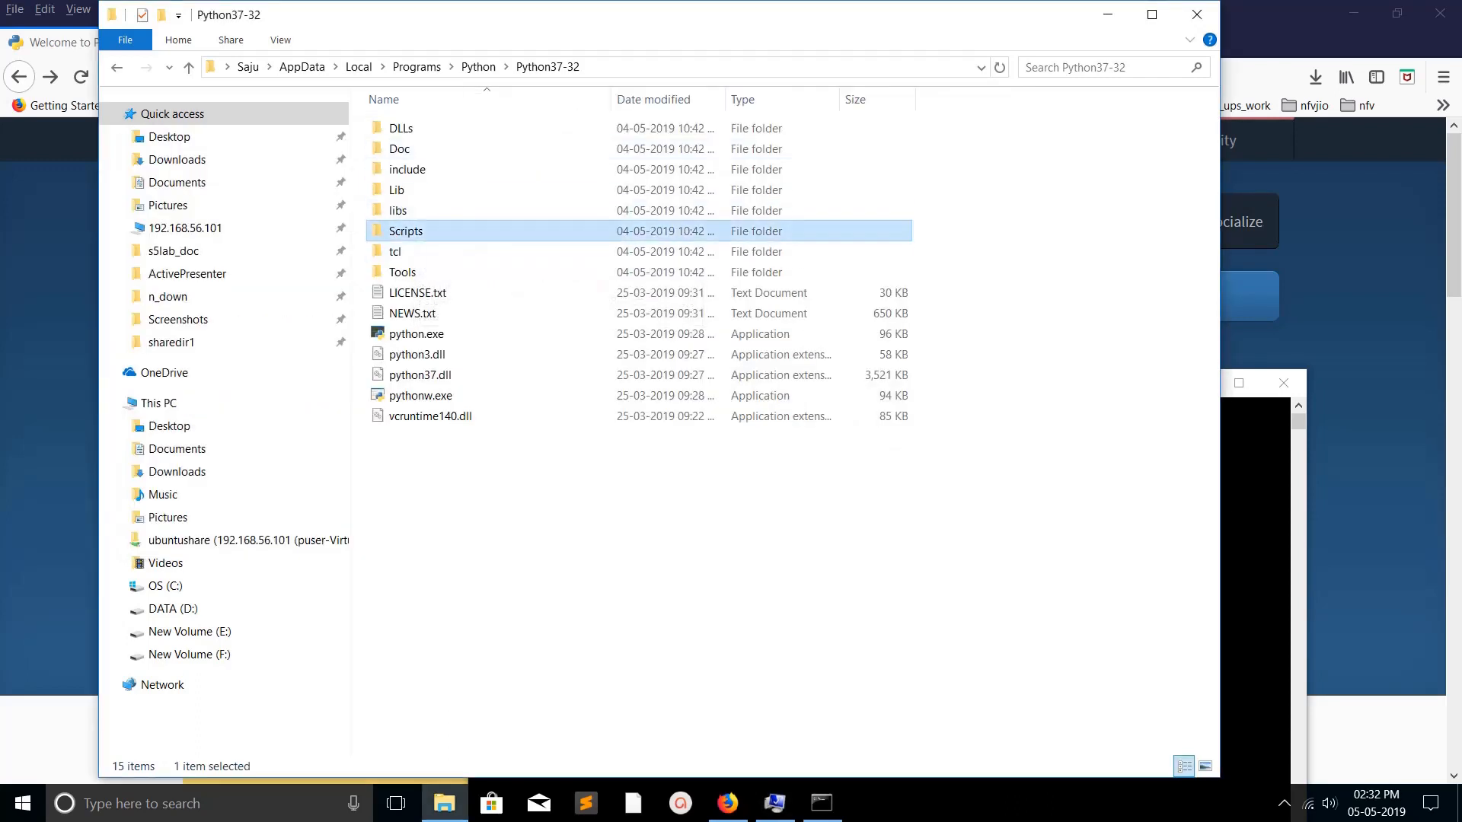
double_click(406, 230)
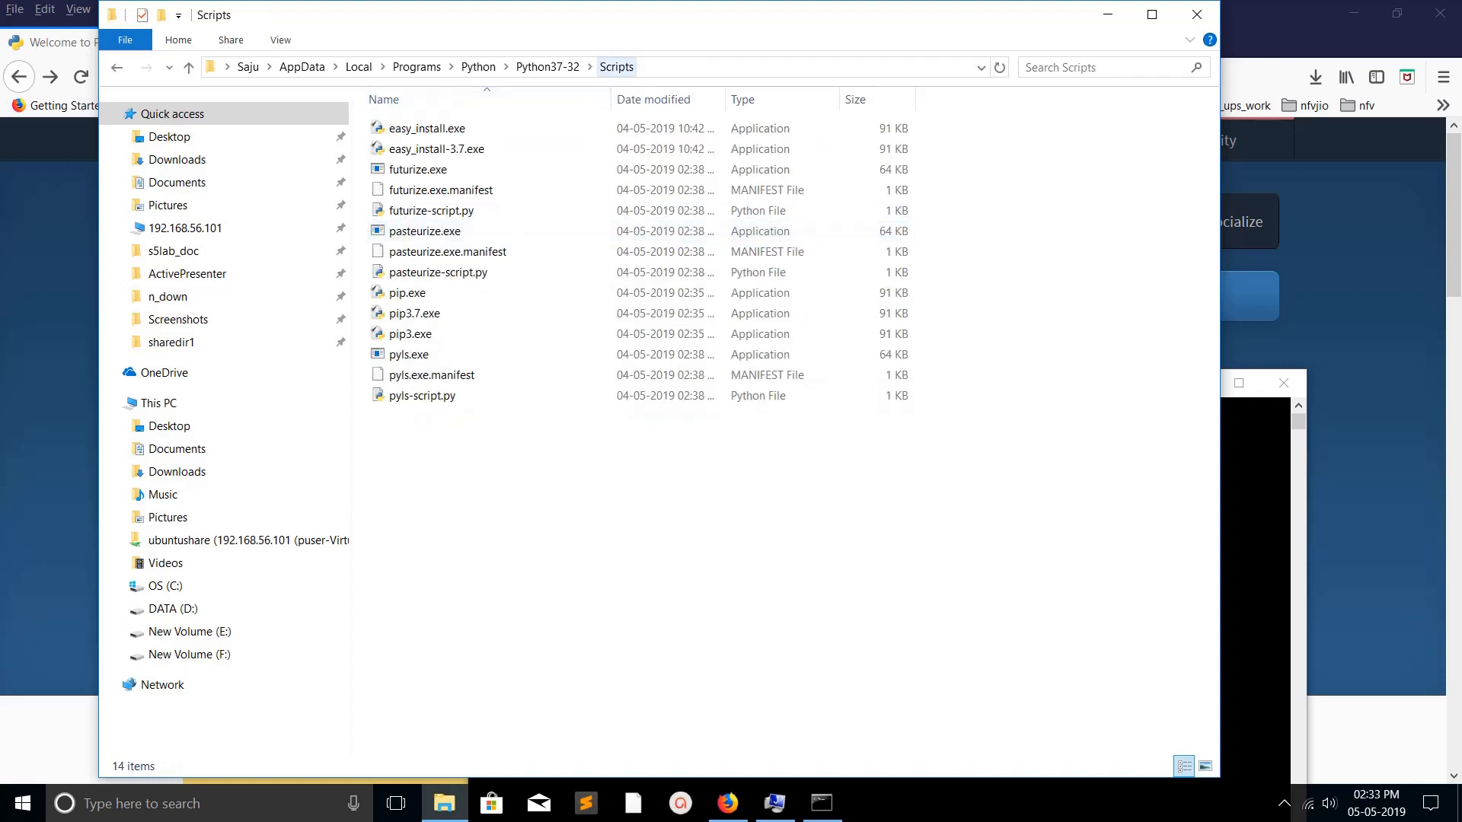
click(407, 293)
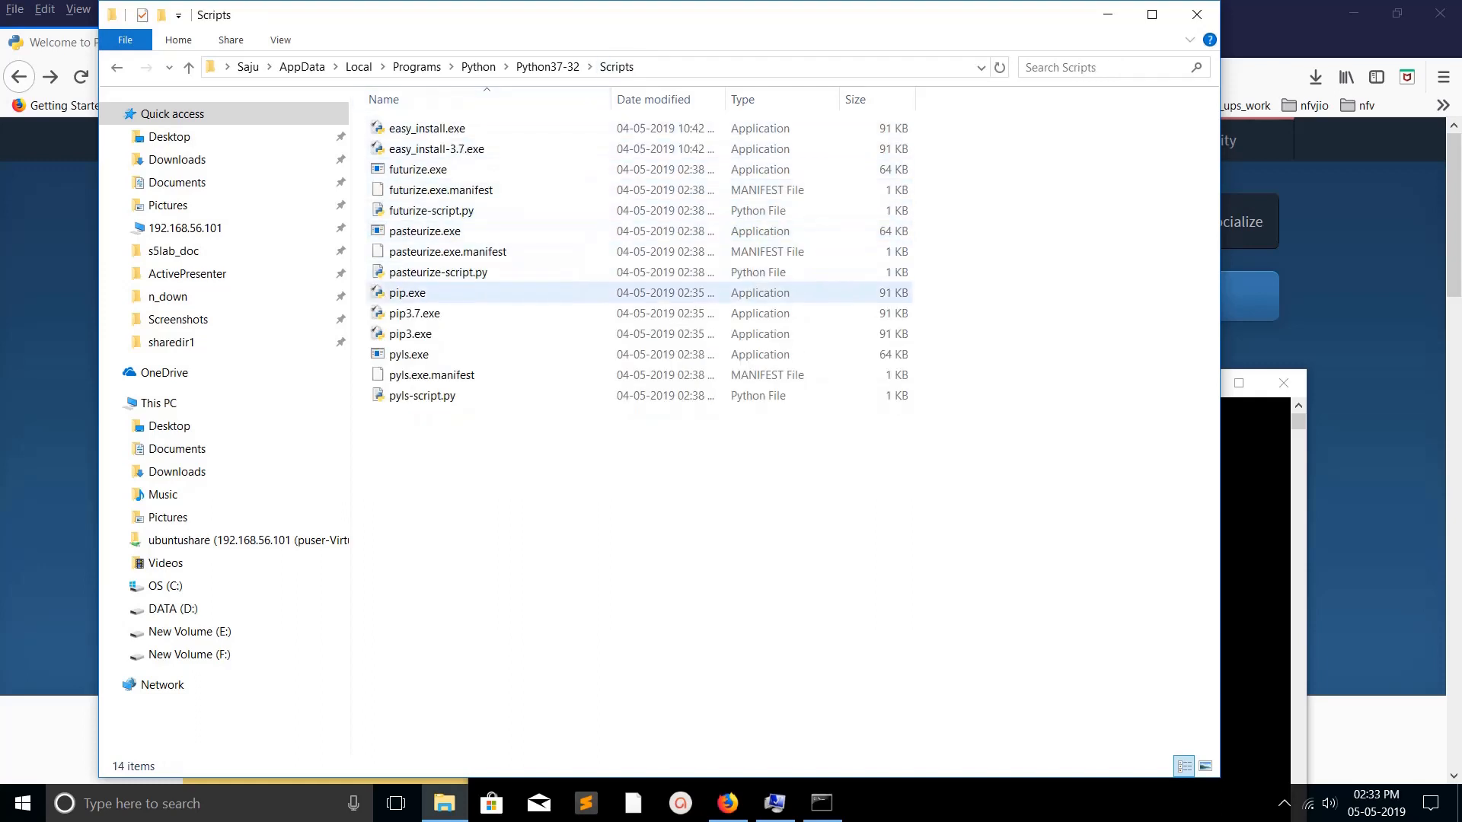
mouse_move(408, 333)
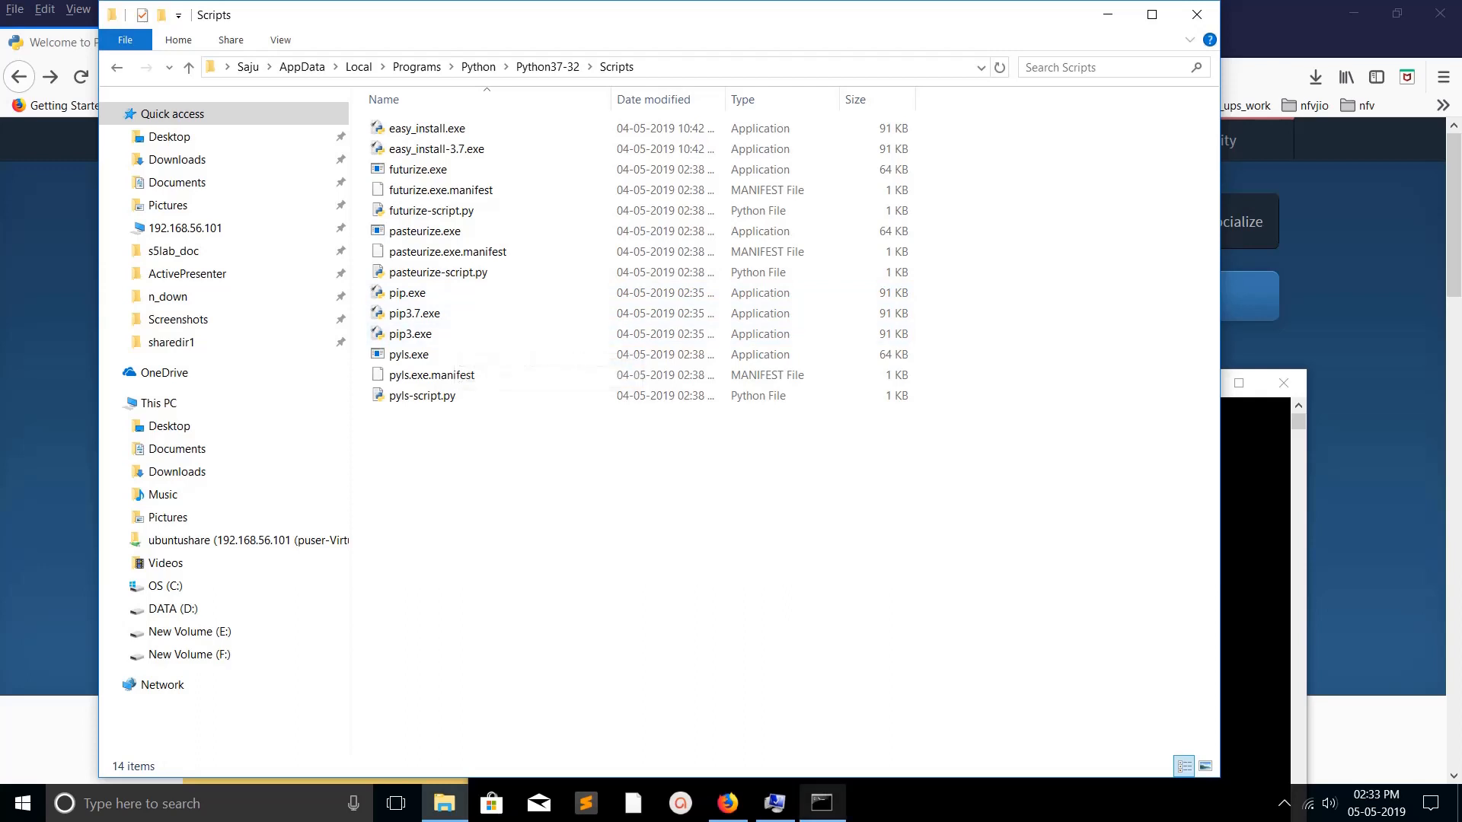
click(820, 803)
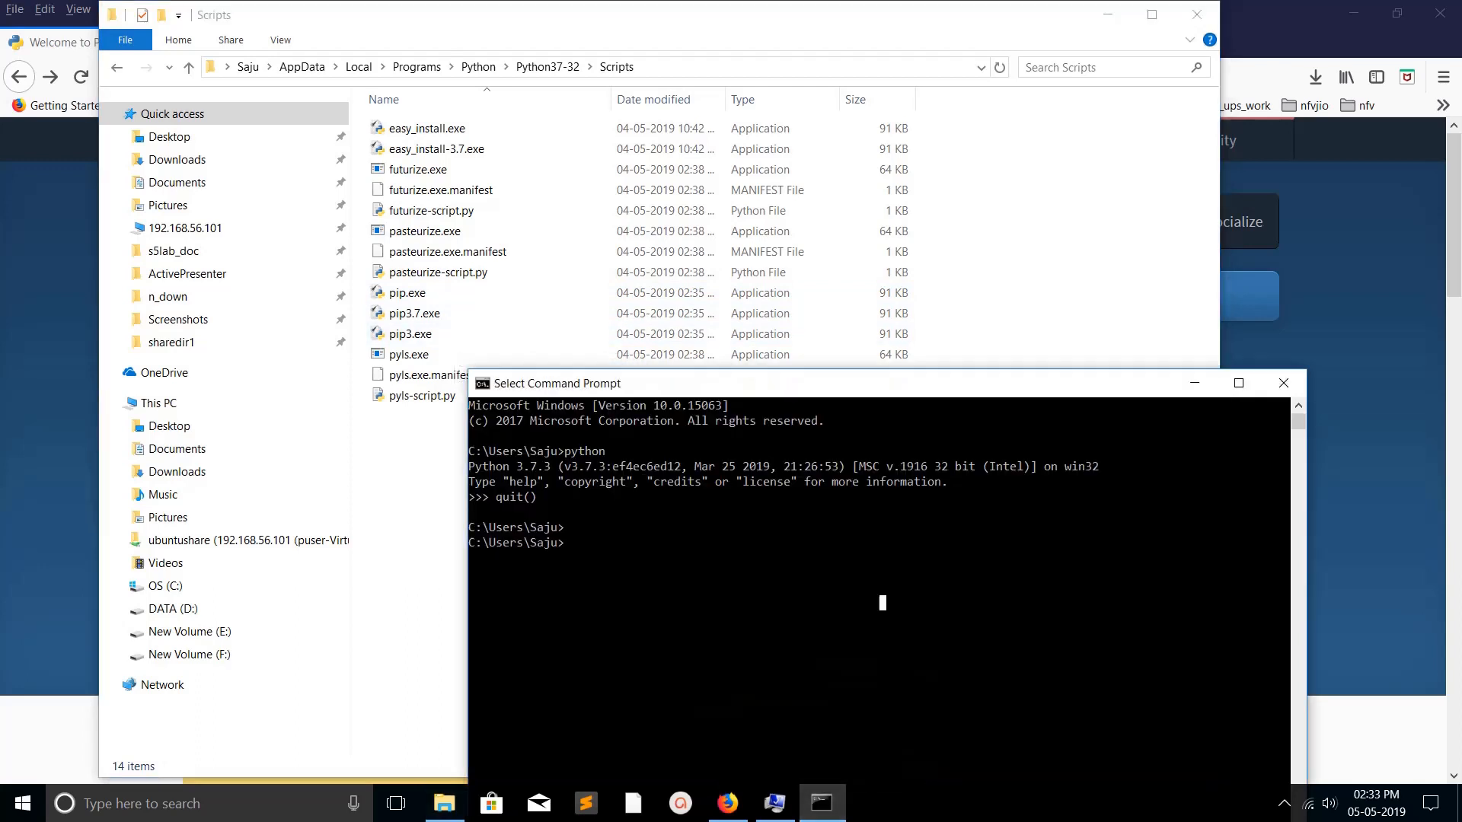
text(pip)
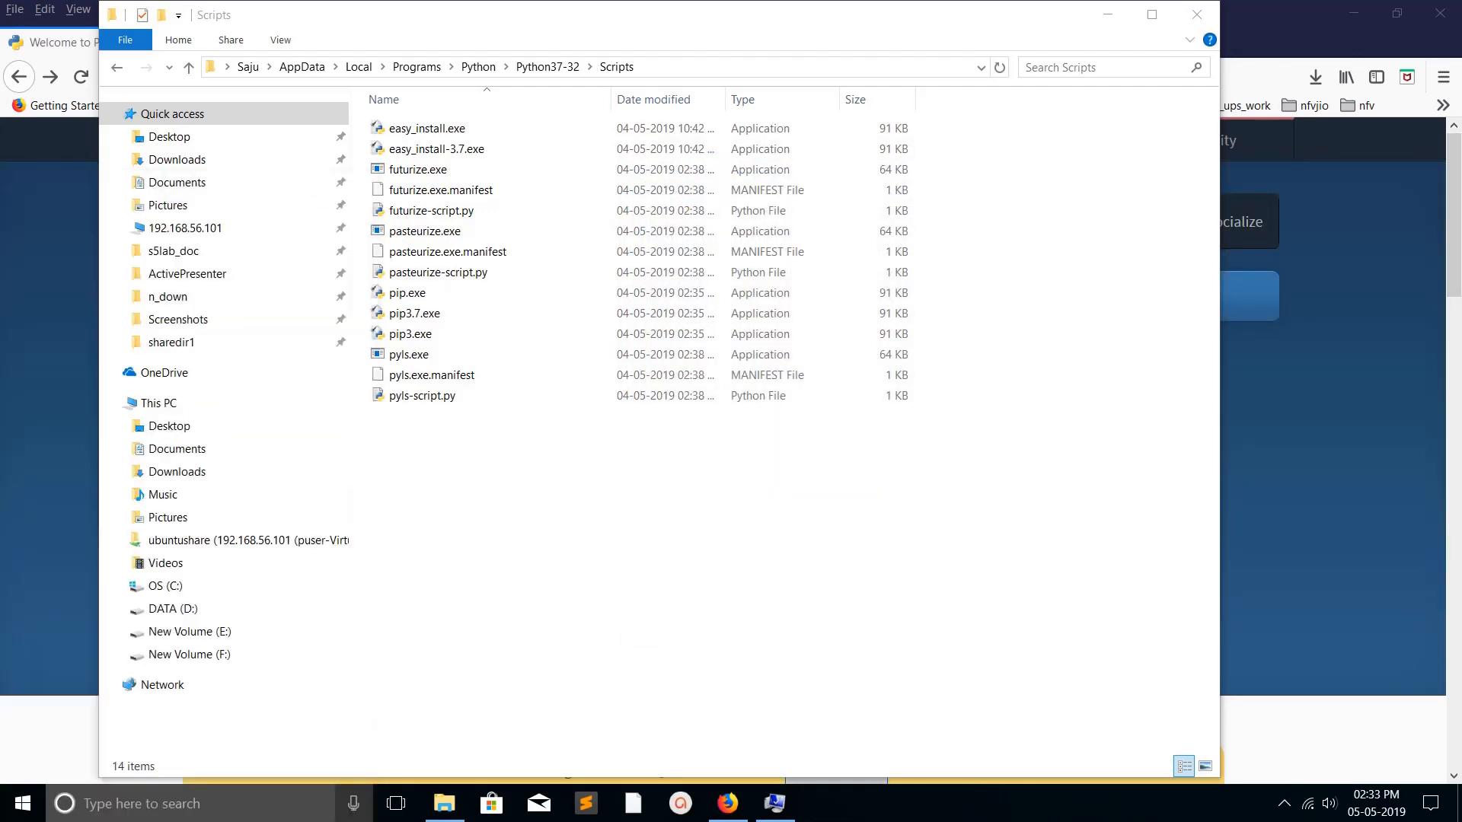
Step: In a new Command Prompt, try pip3 -version, then run pip3 --version
click(822, 803)
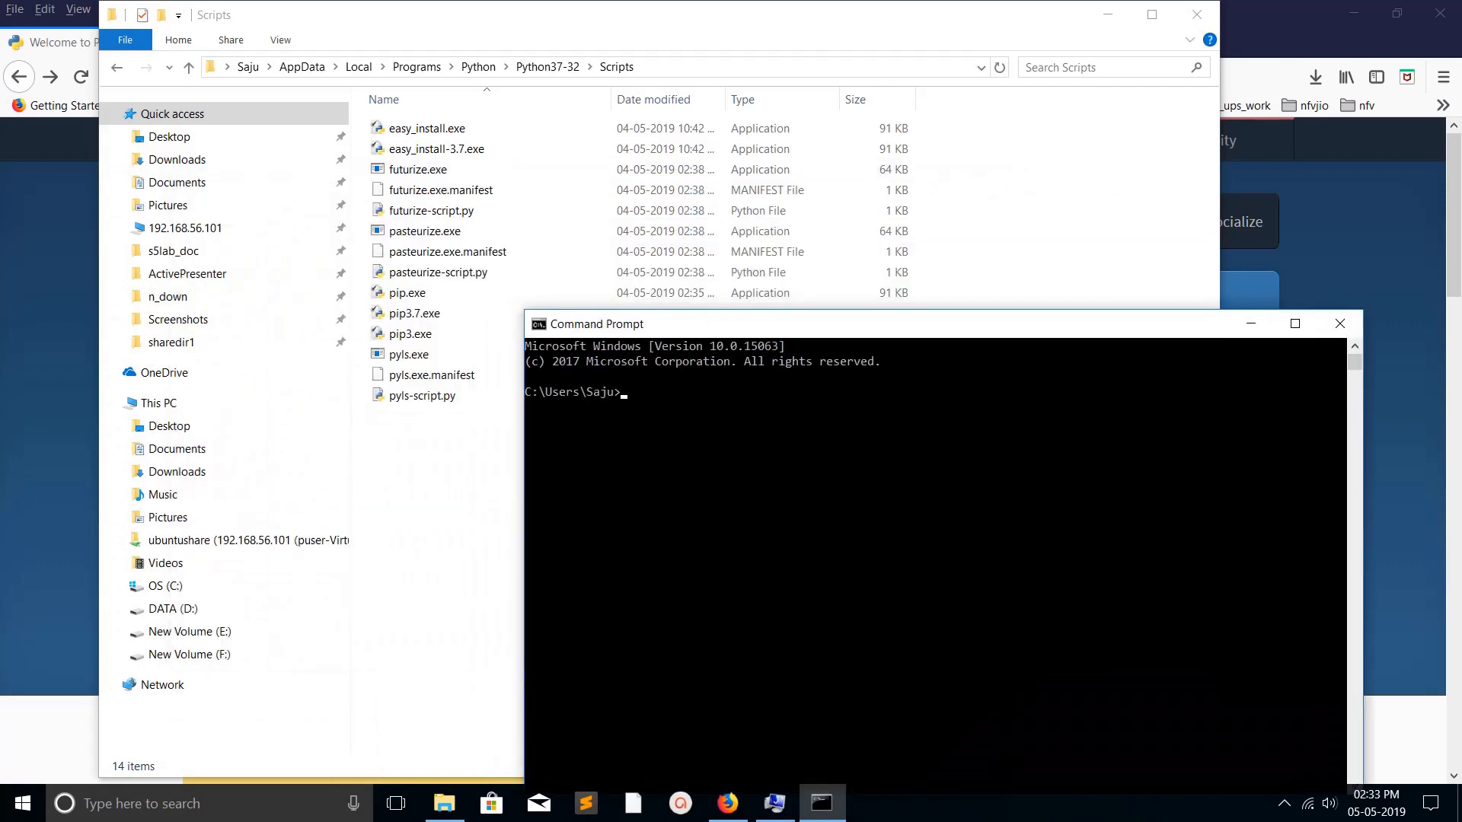
text(pip3)
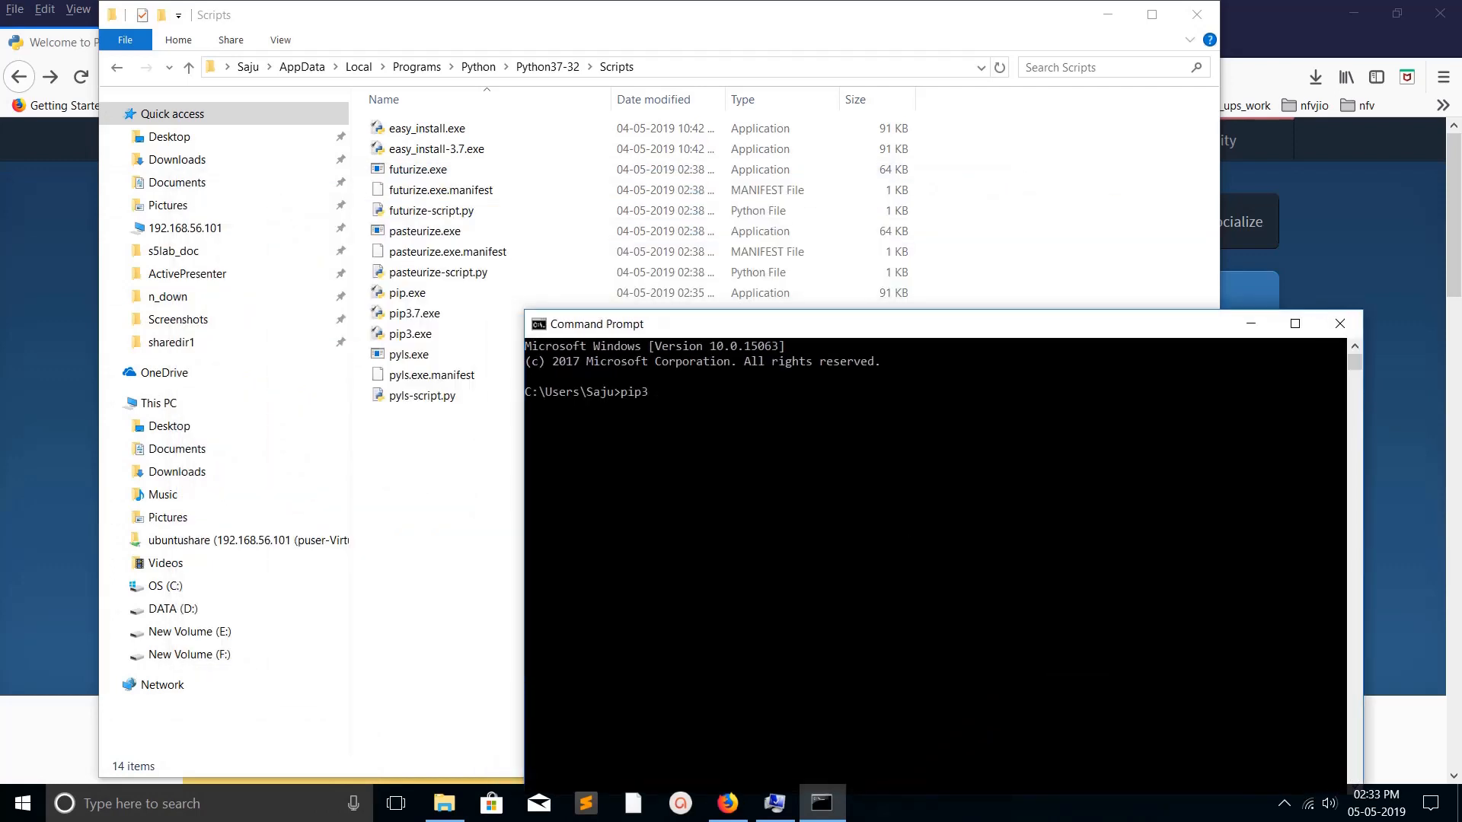
text(-vers)
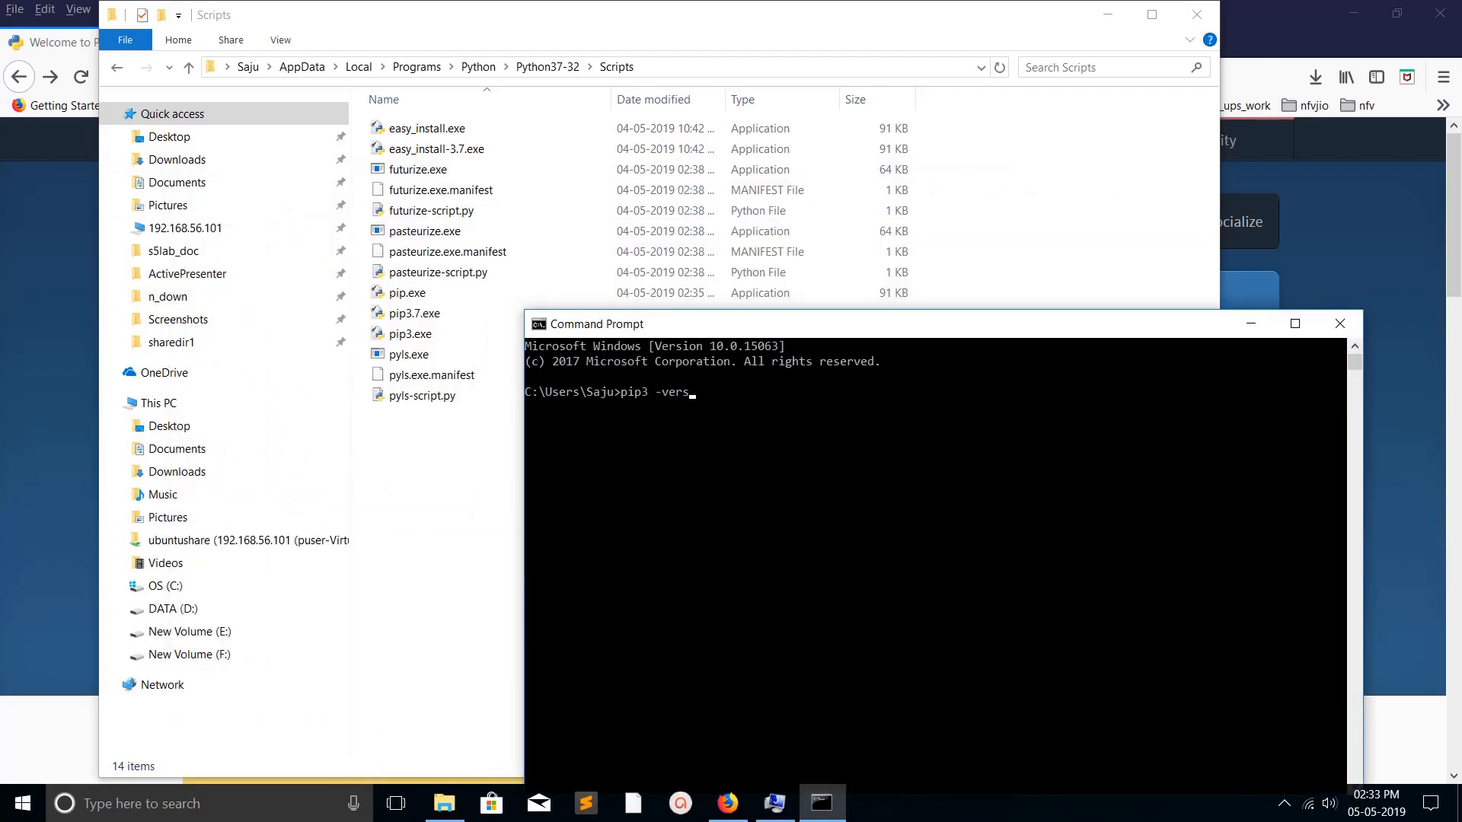
key(Return)
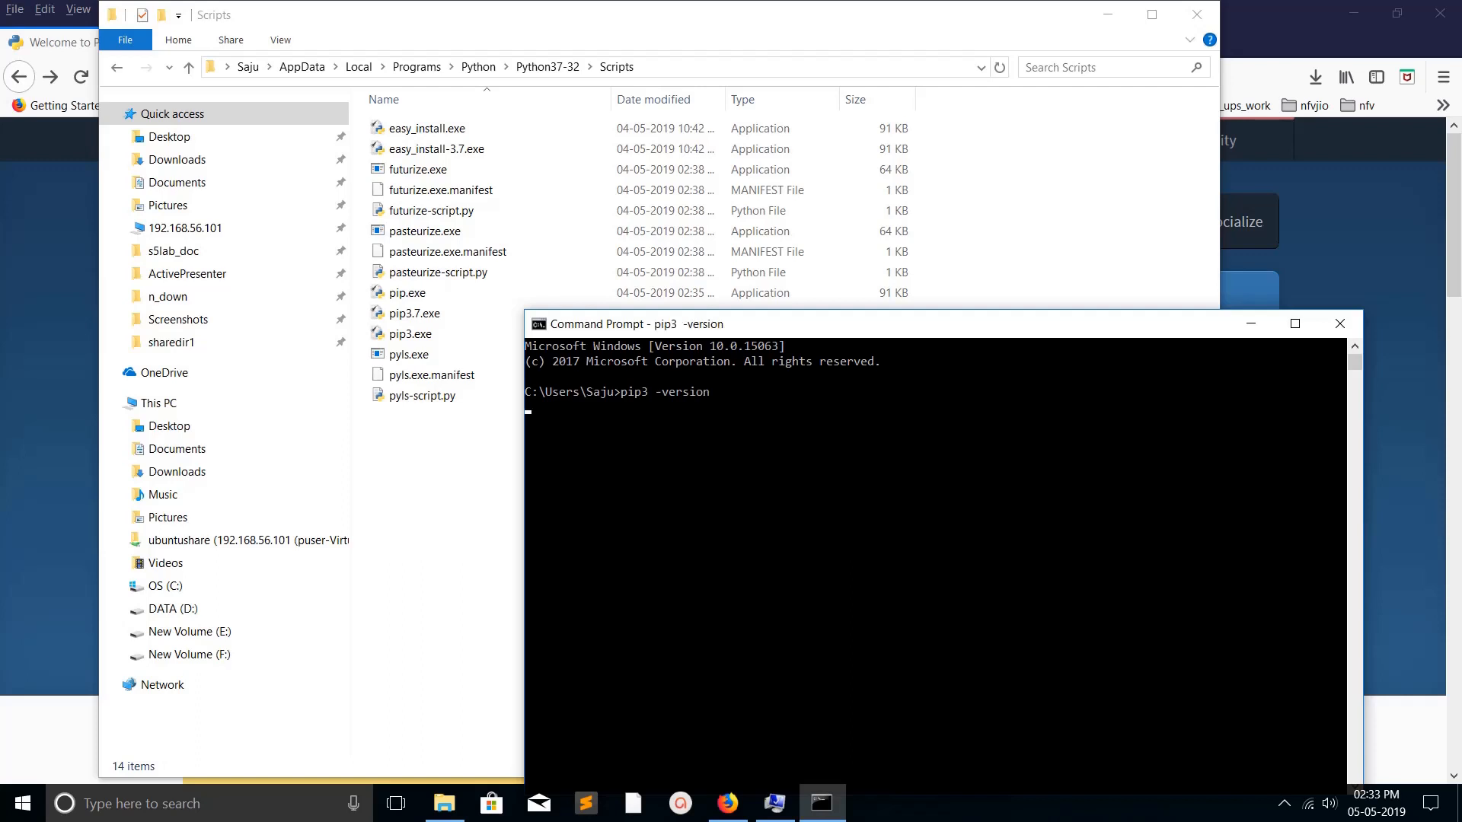
key(Return)
text(pip3 --version)
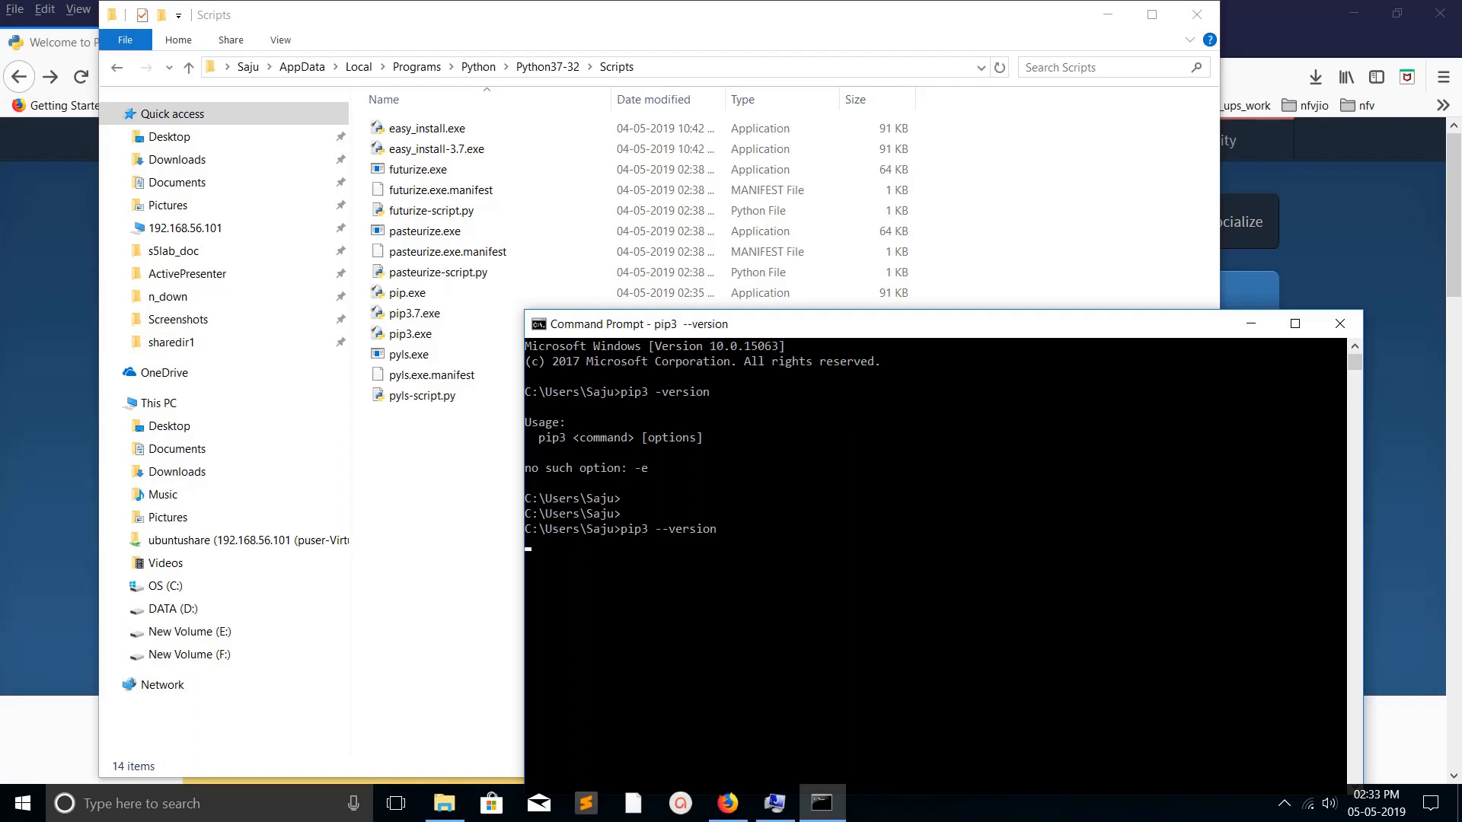
key(Return)
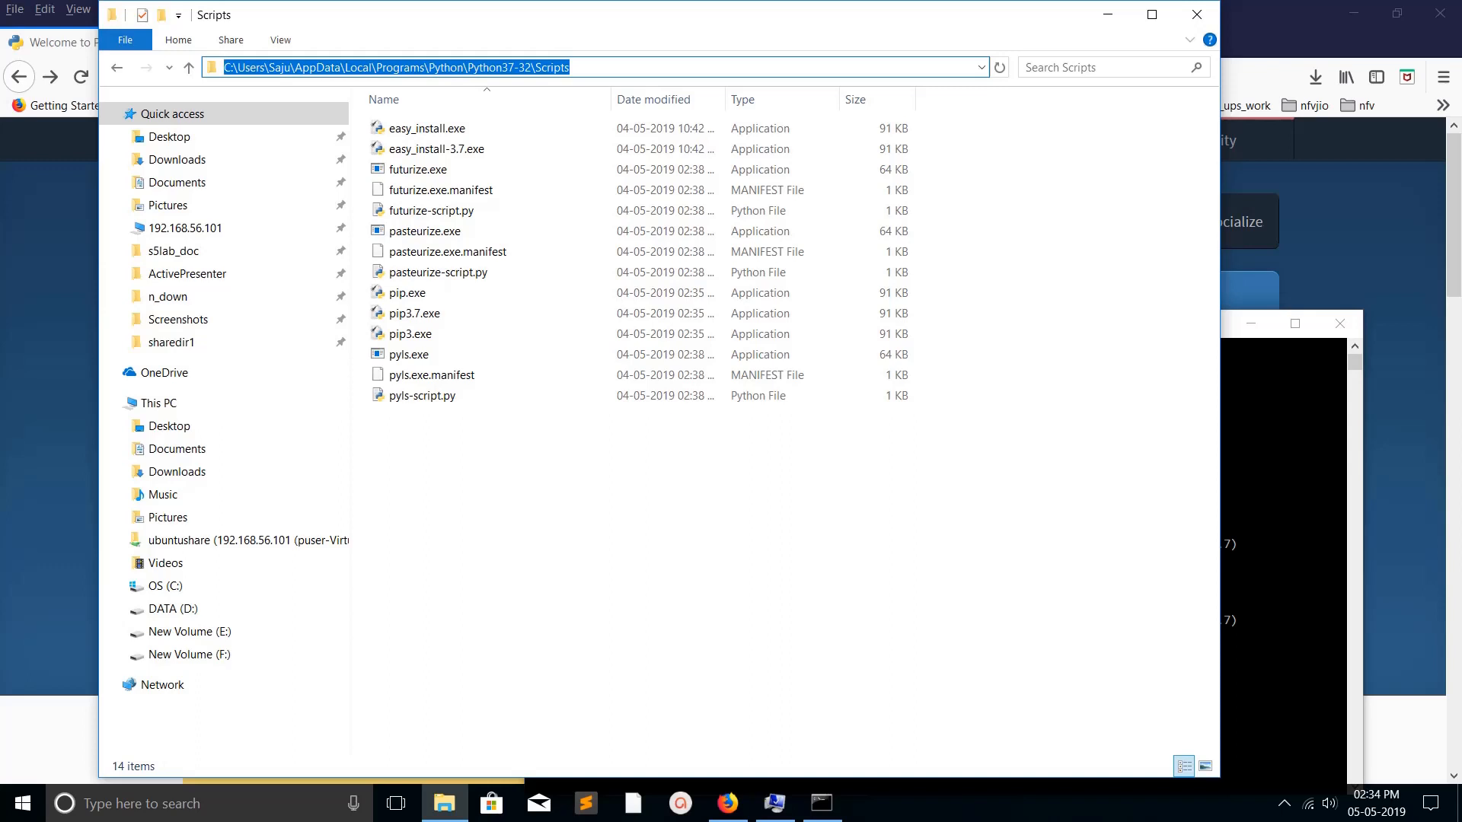
Step: Highlight the Path's Python37-32 and Scripts entries alternately, then close both dialogs with OK
click(818, 802)
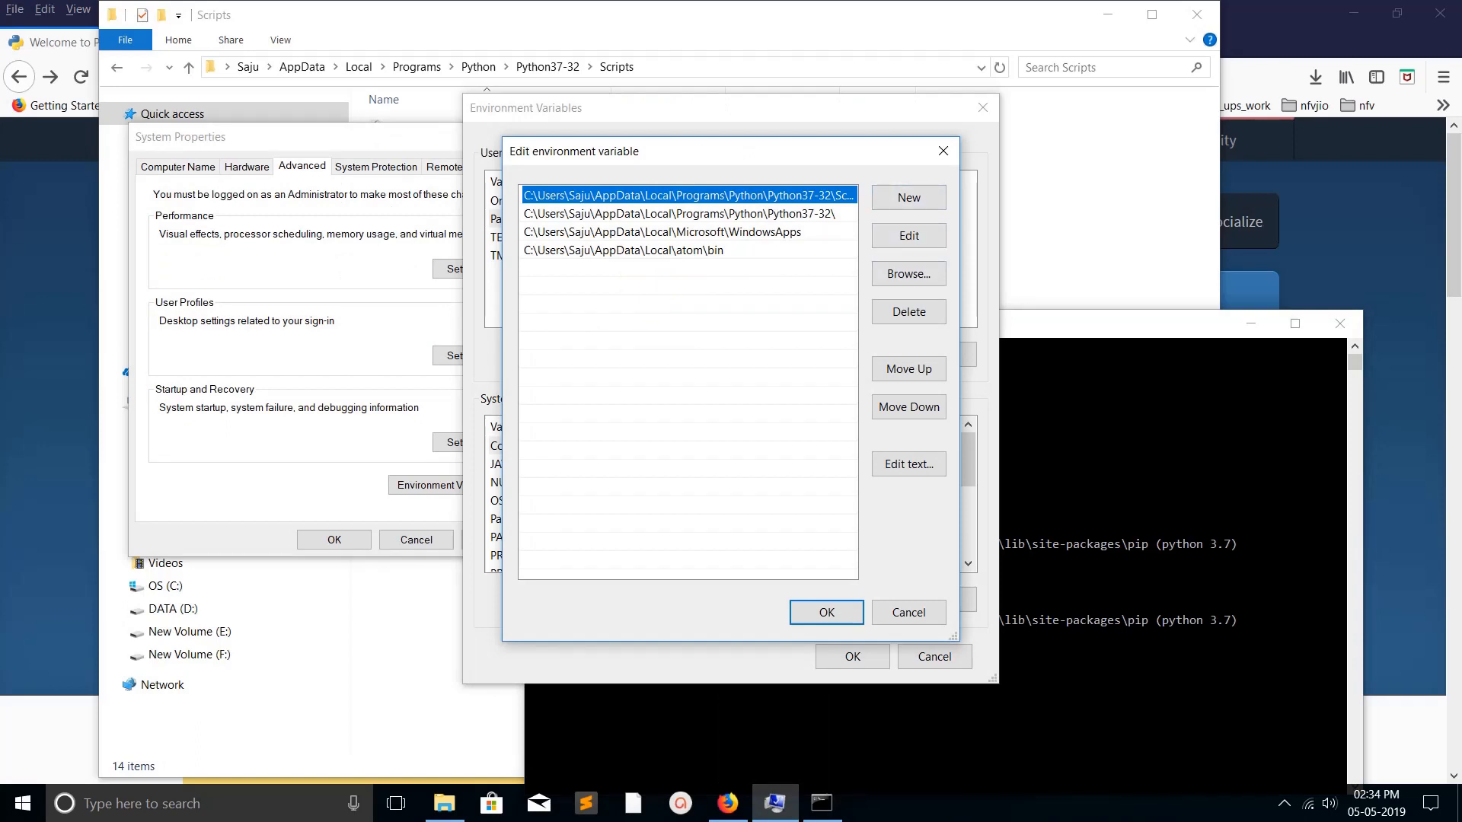
click(685, 213)
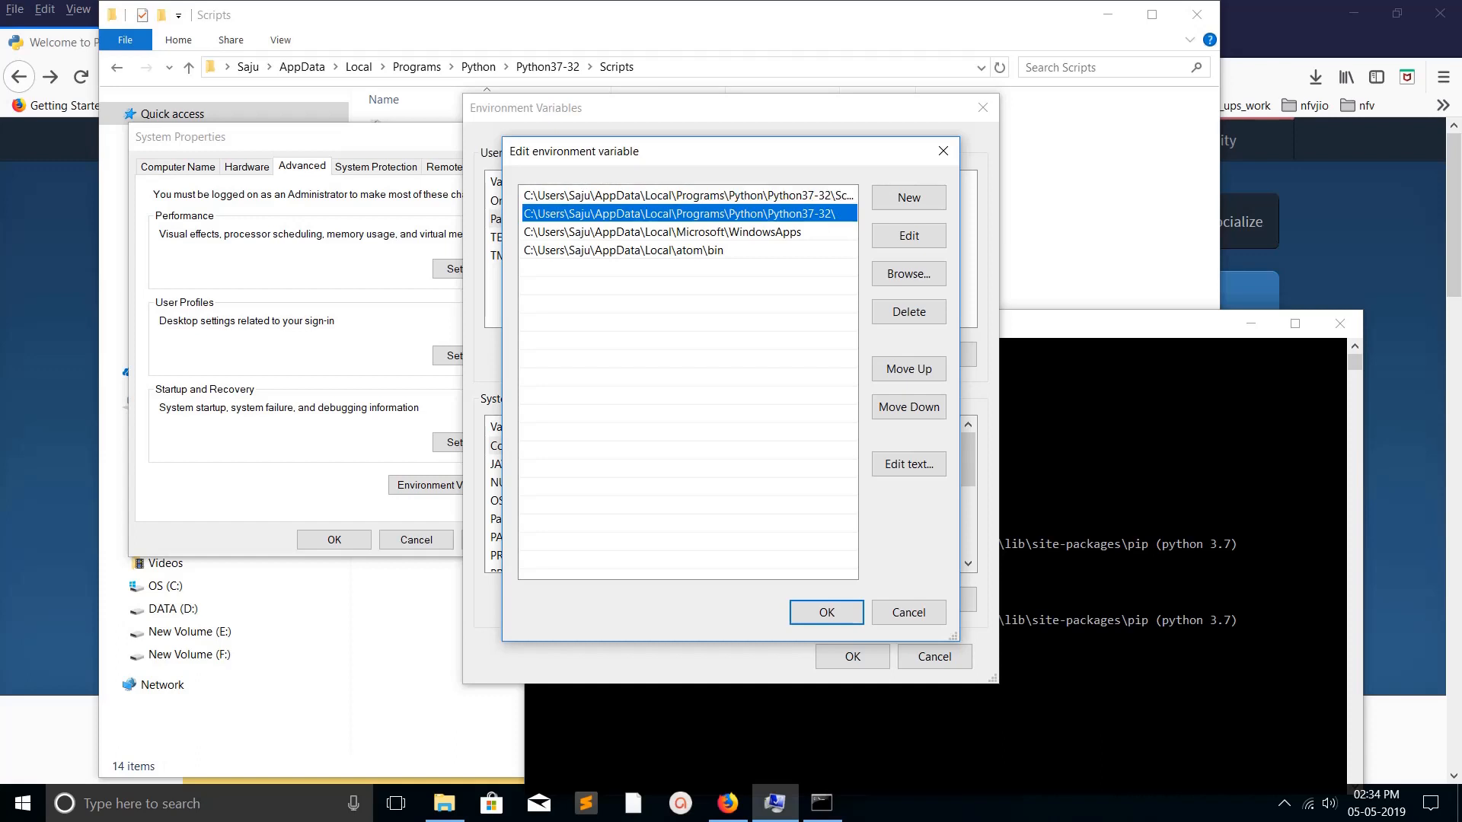
click(685, 195)
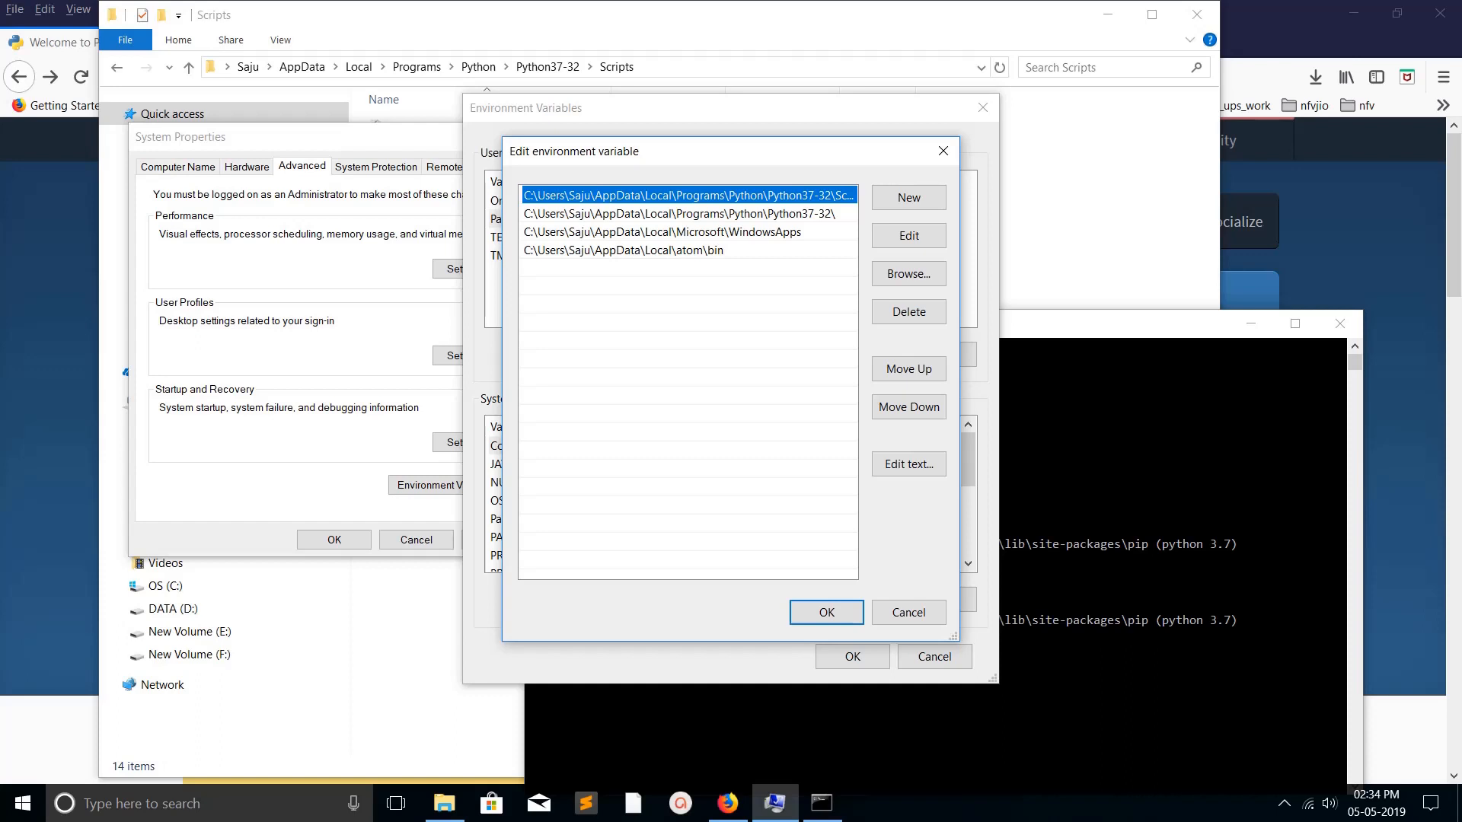
click(671, 213)
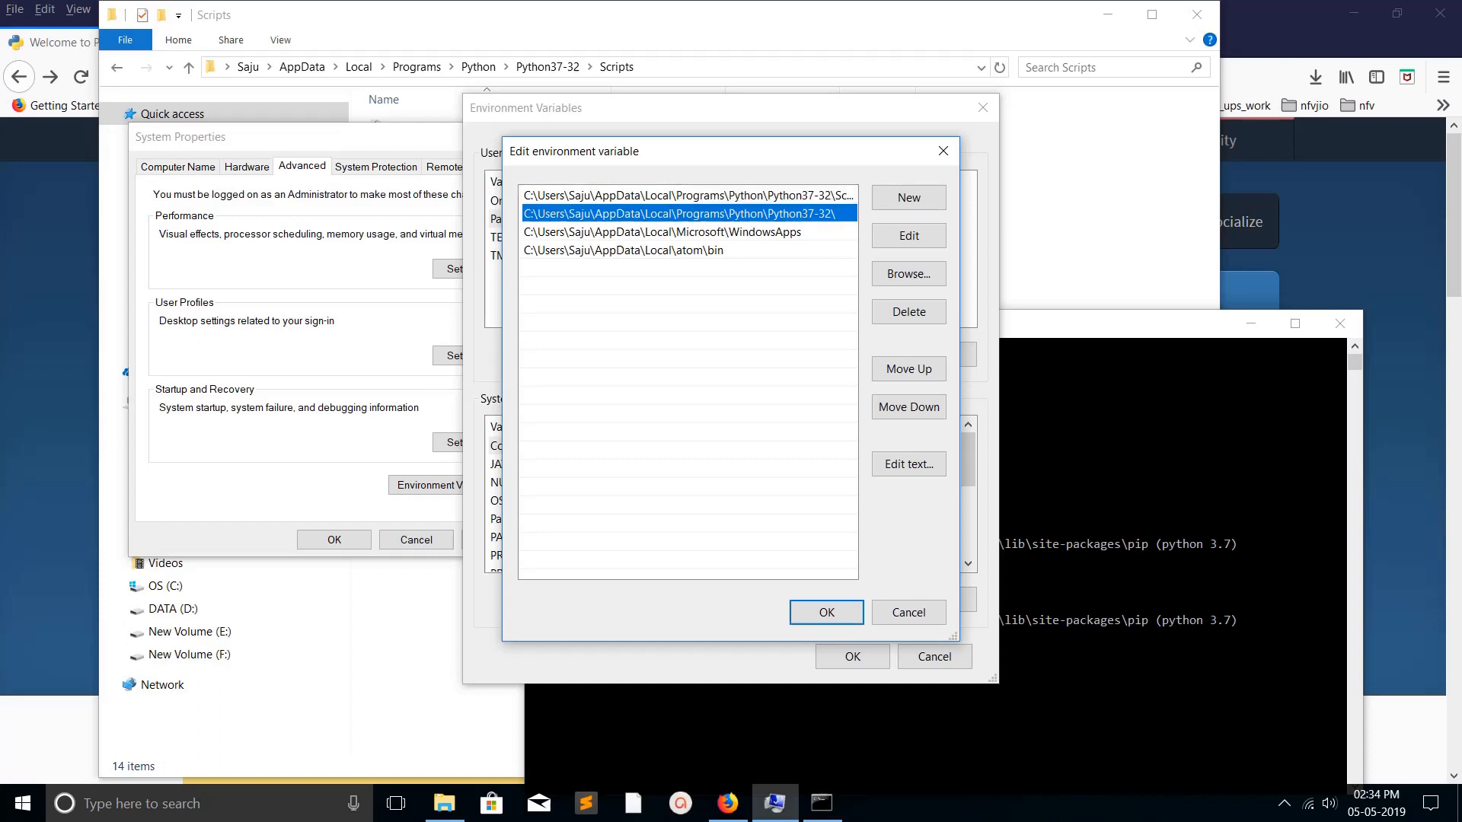
click(685, 196)
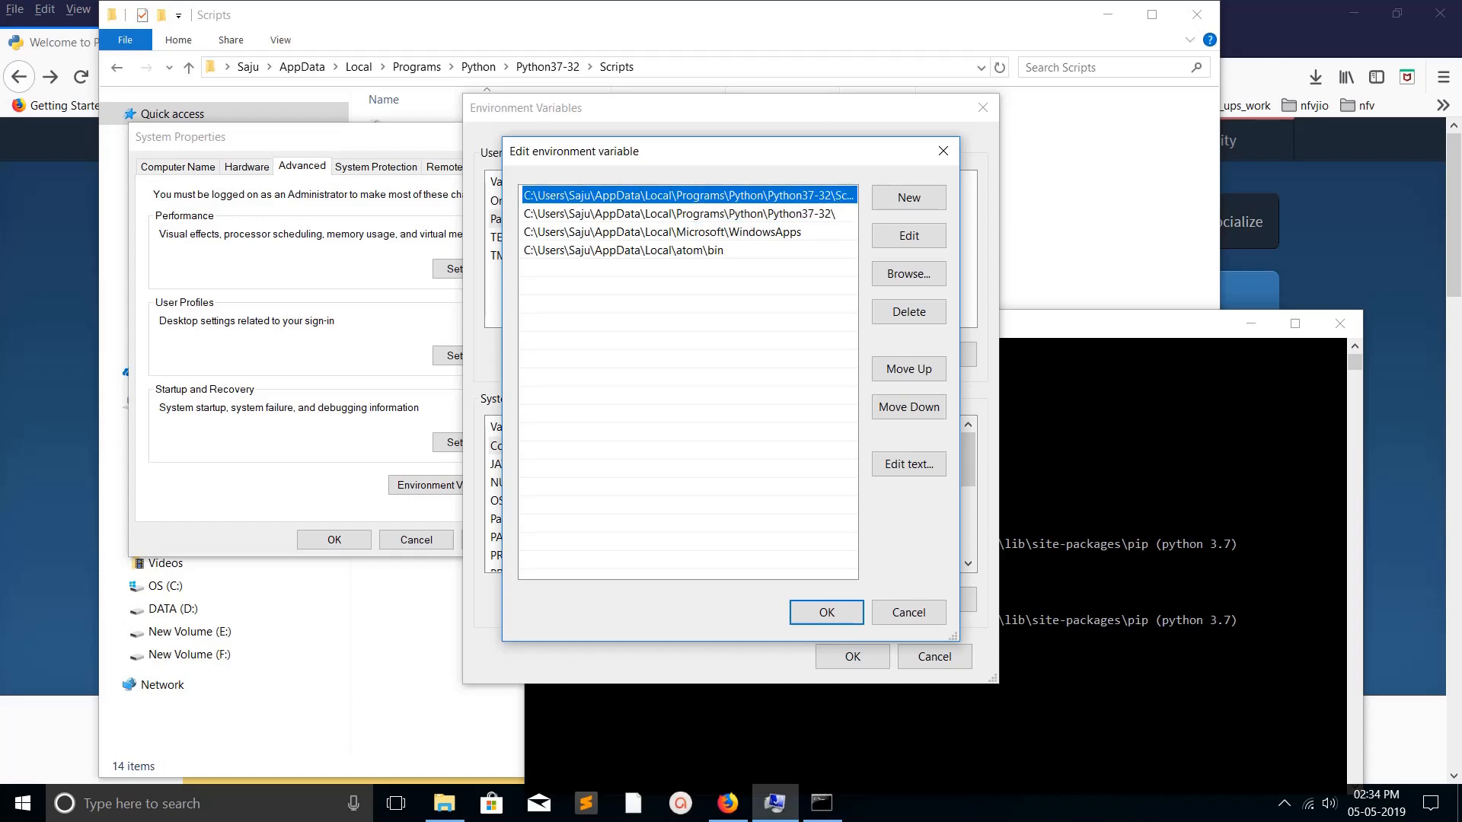
click(685, 213)
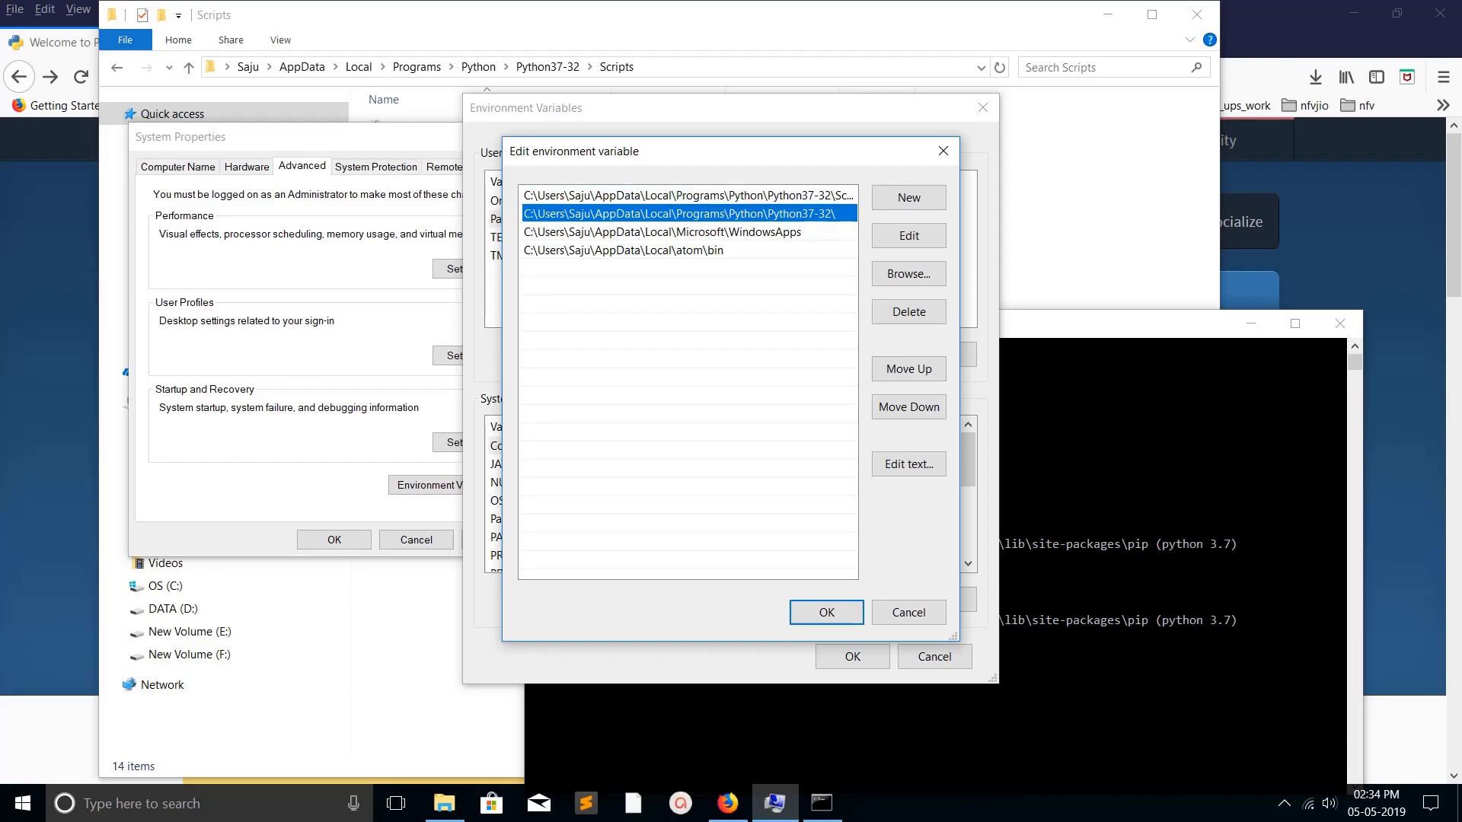
click(823, 612)
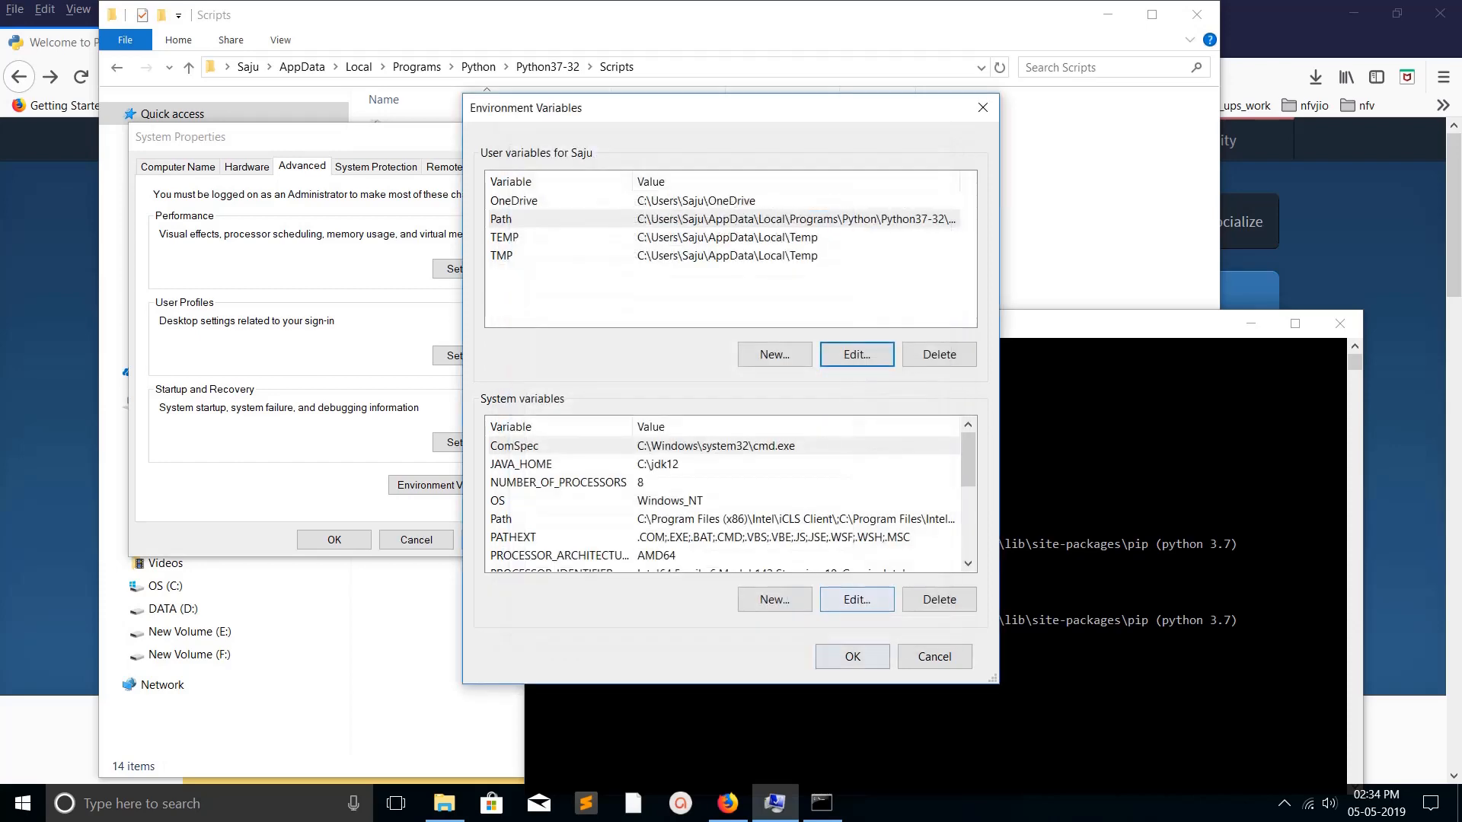
click(933, 656)
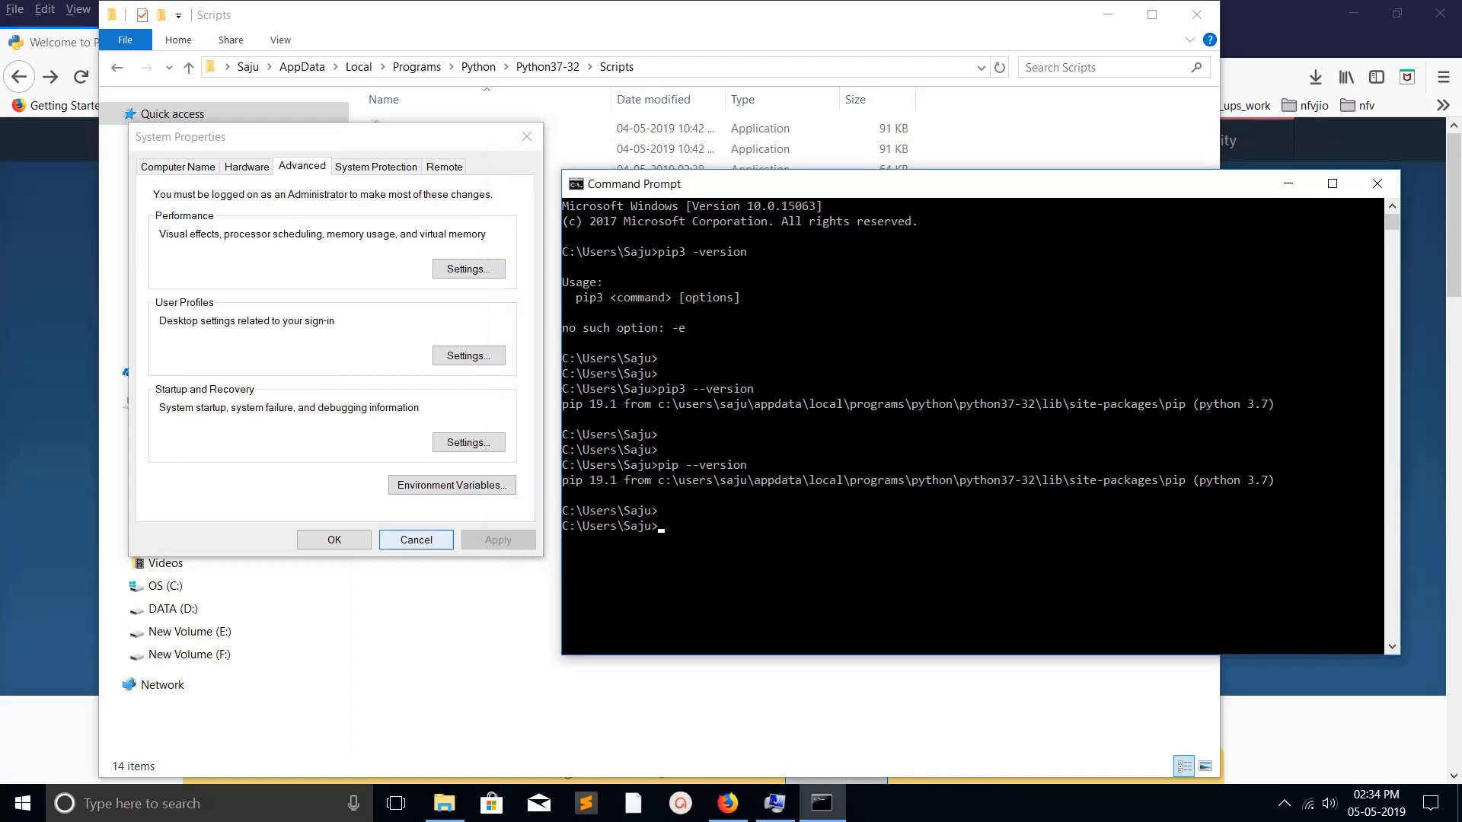
Step: Return to File Explorer, go up to Python37-32, and reopen Scripts showing pip3.7.exe
click(414, 540)
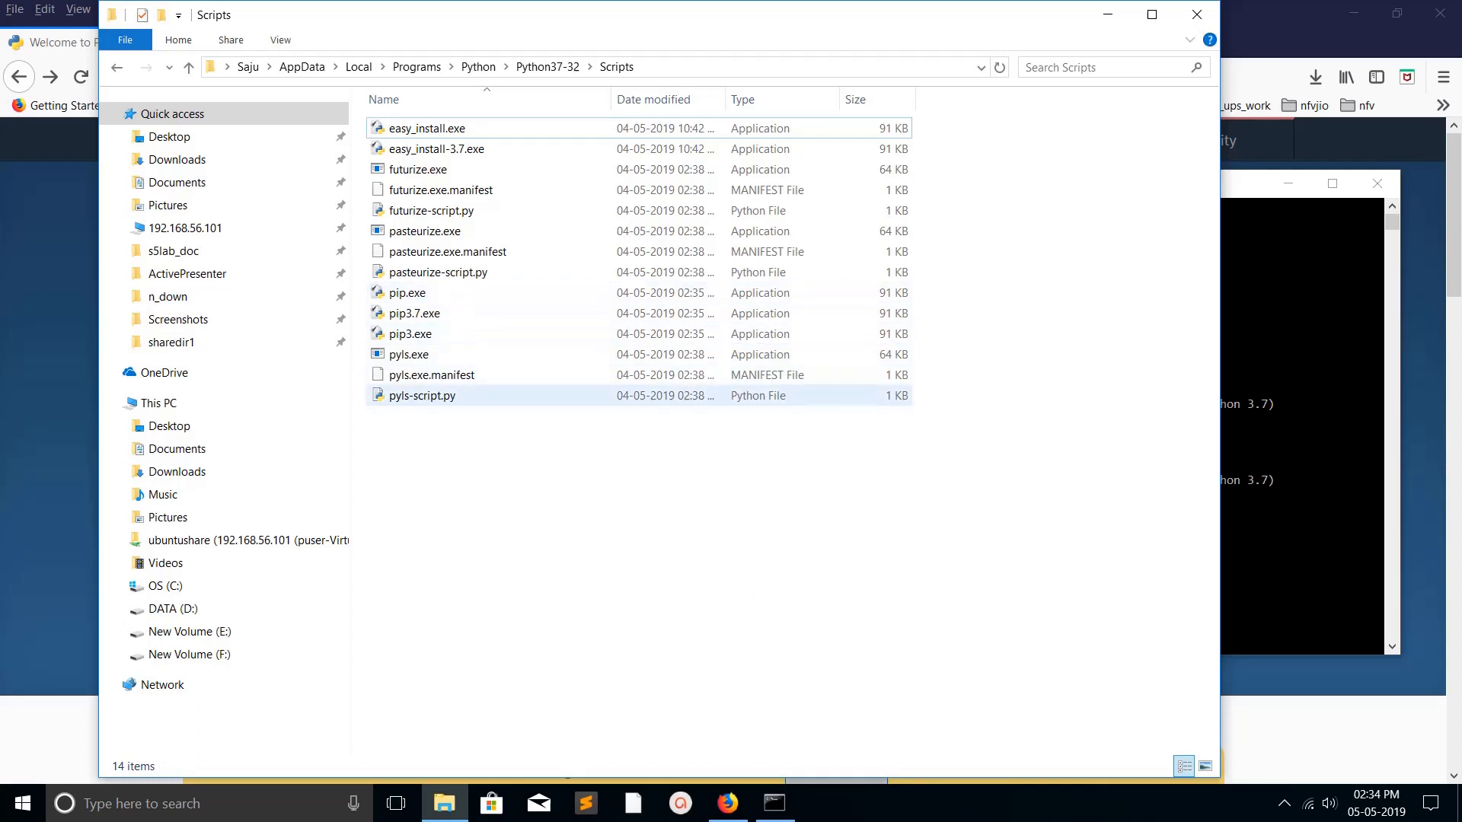
click(559, 466)
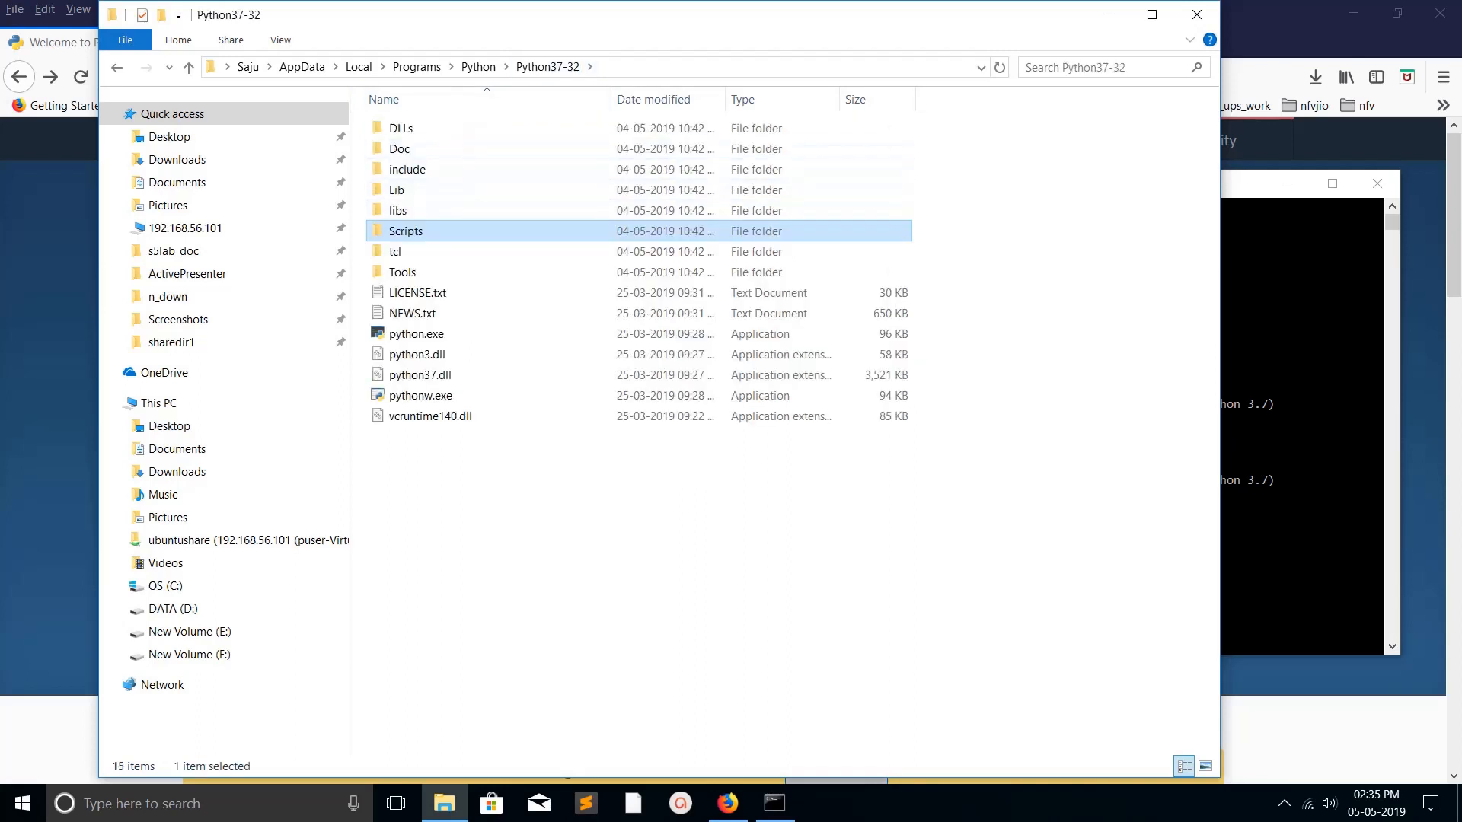
double_click(406, 230)
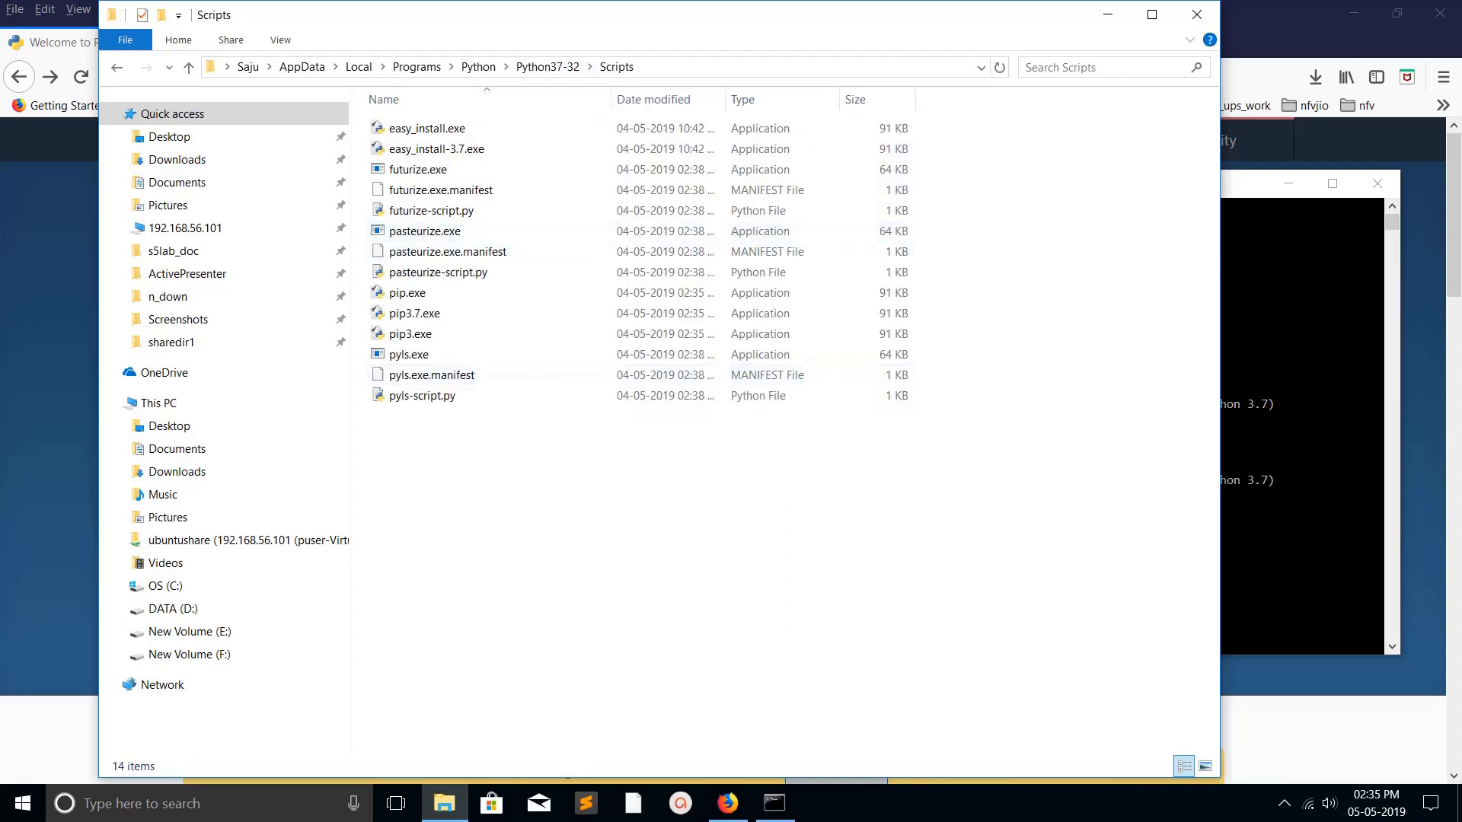